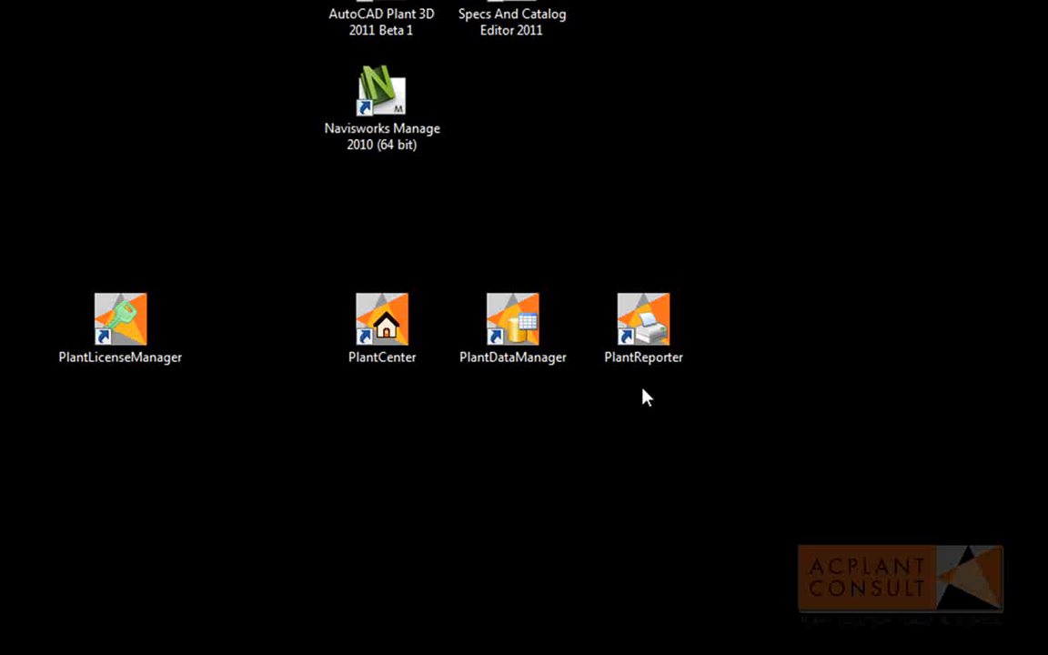
mouse_move(648, 379)
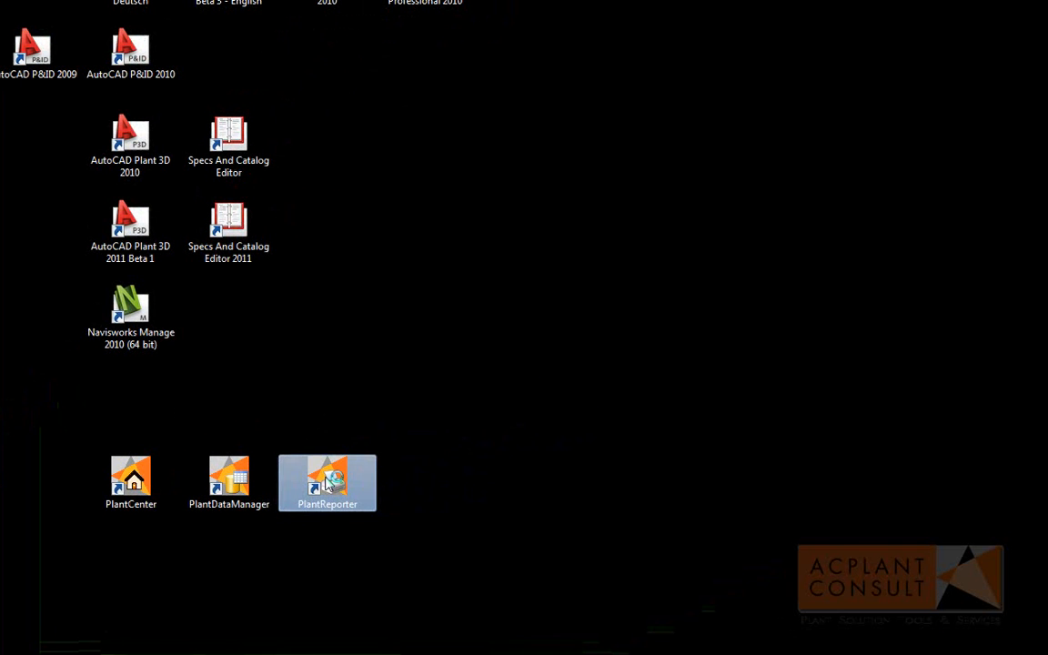
Launch PlantReporter from the desktop icon.
double_click(328, 477)
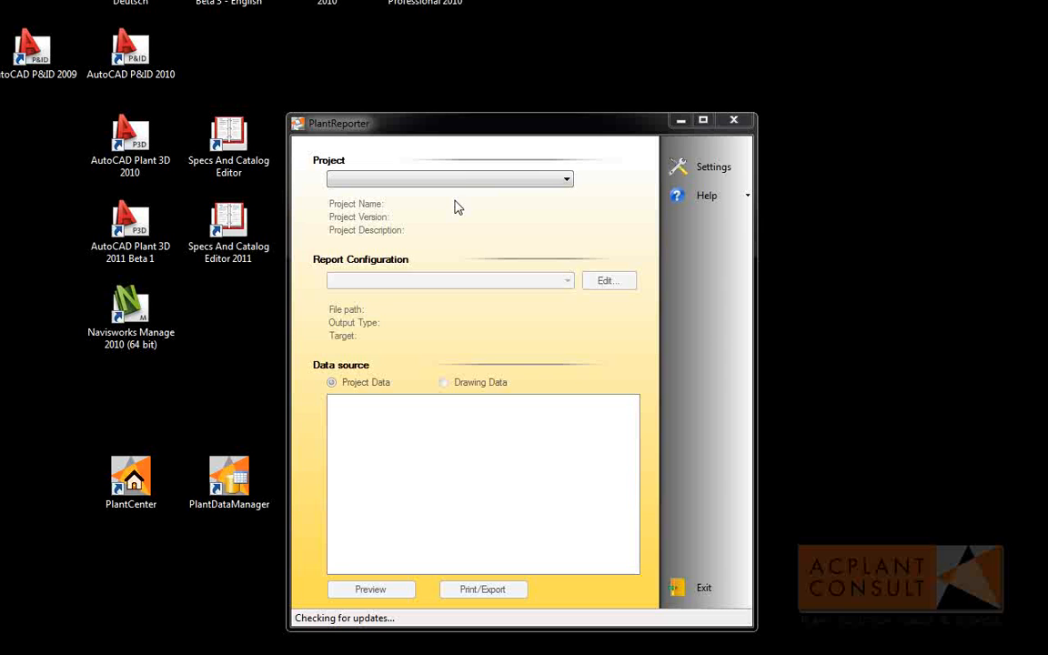
Load 3D Demo 1 Project.xml with the ACP Equipmentlist report and Project Data as source.
click(566, 178)
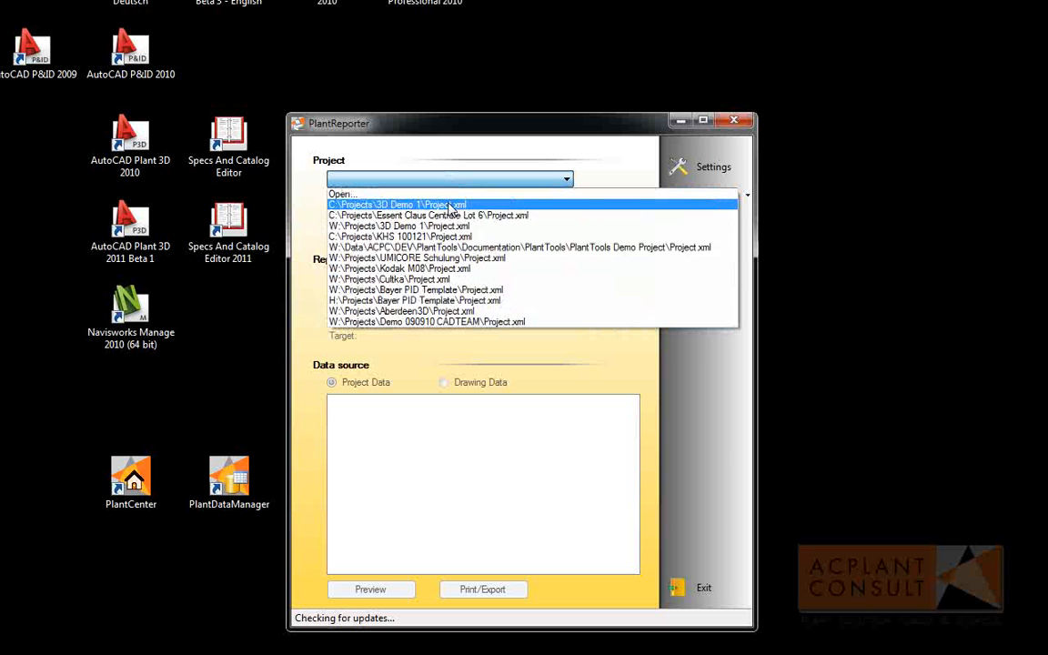
click(397, 203)
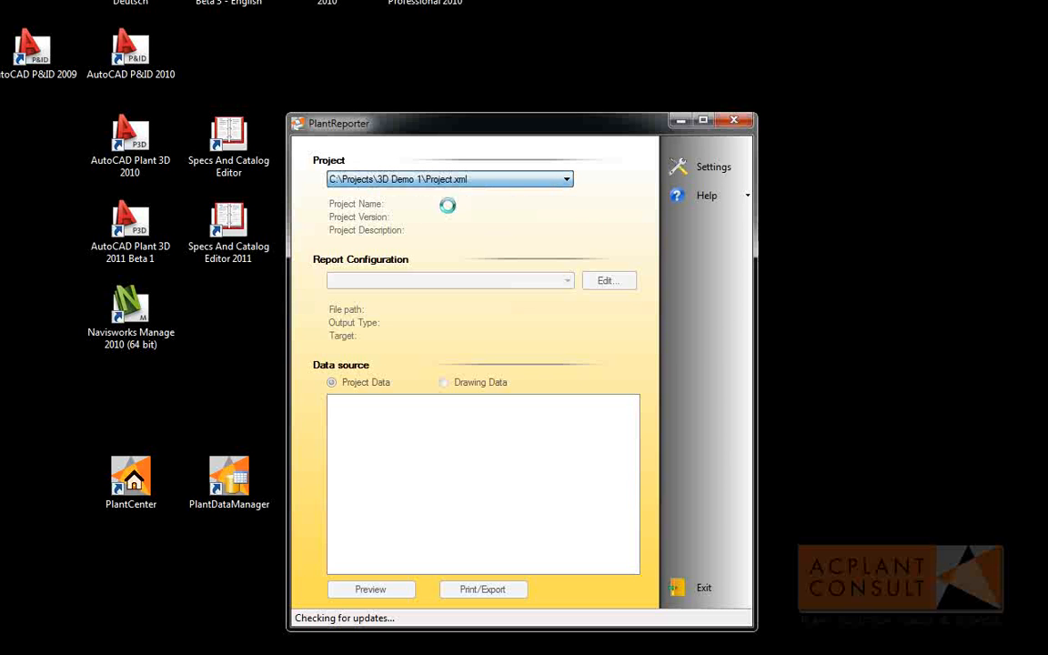
click(566, 280)
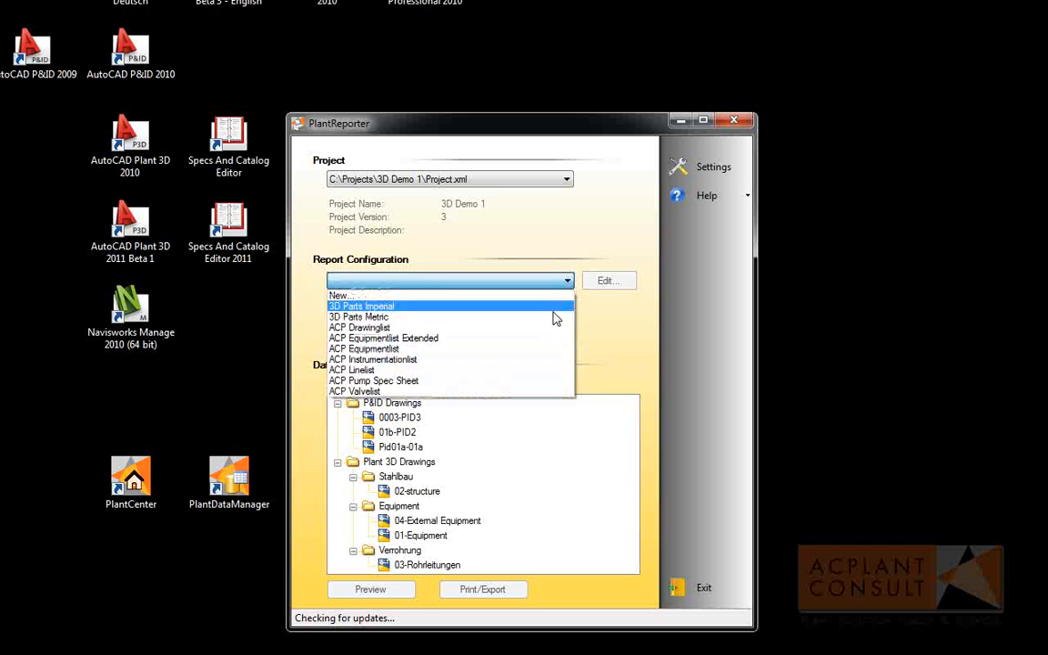
click(363, 350)
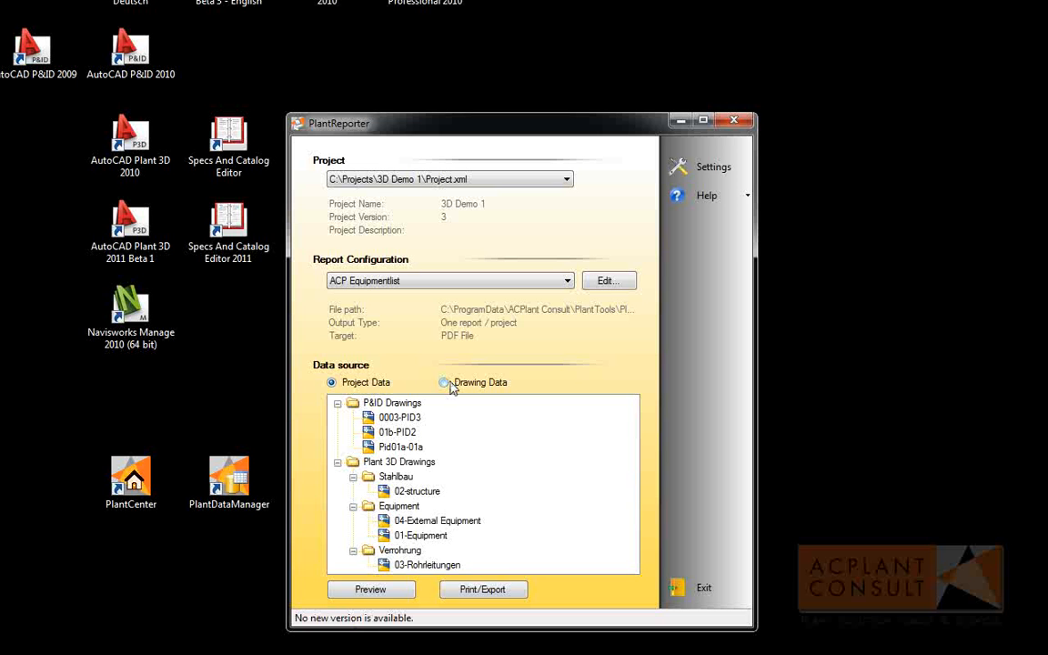
click(444, 382)
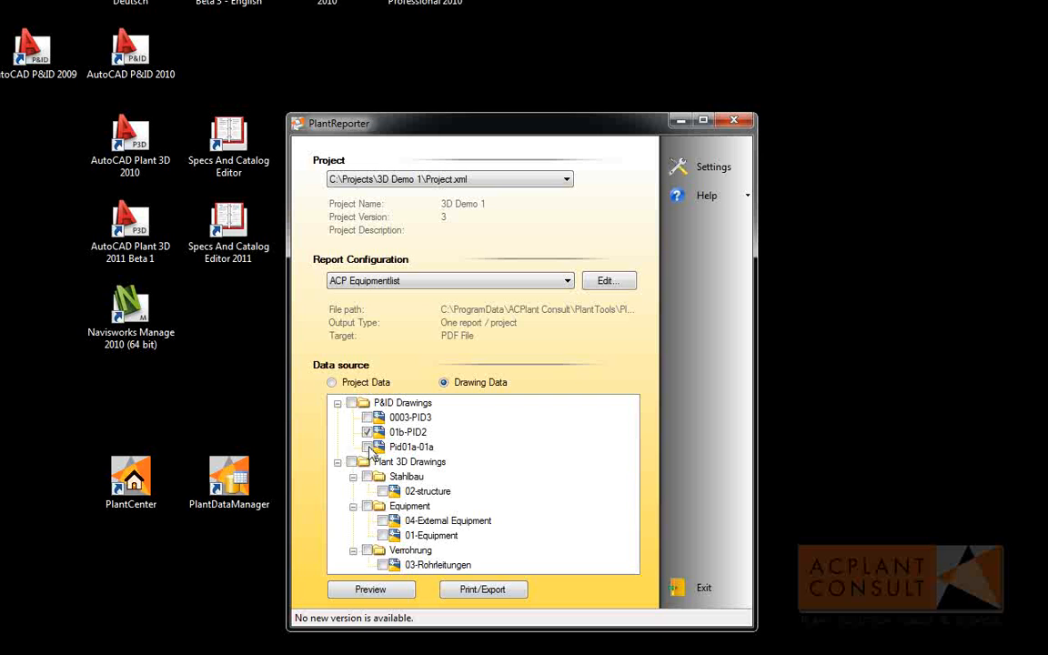
click(331, 382)
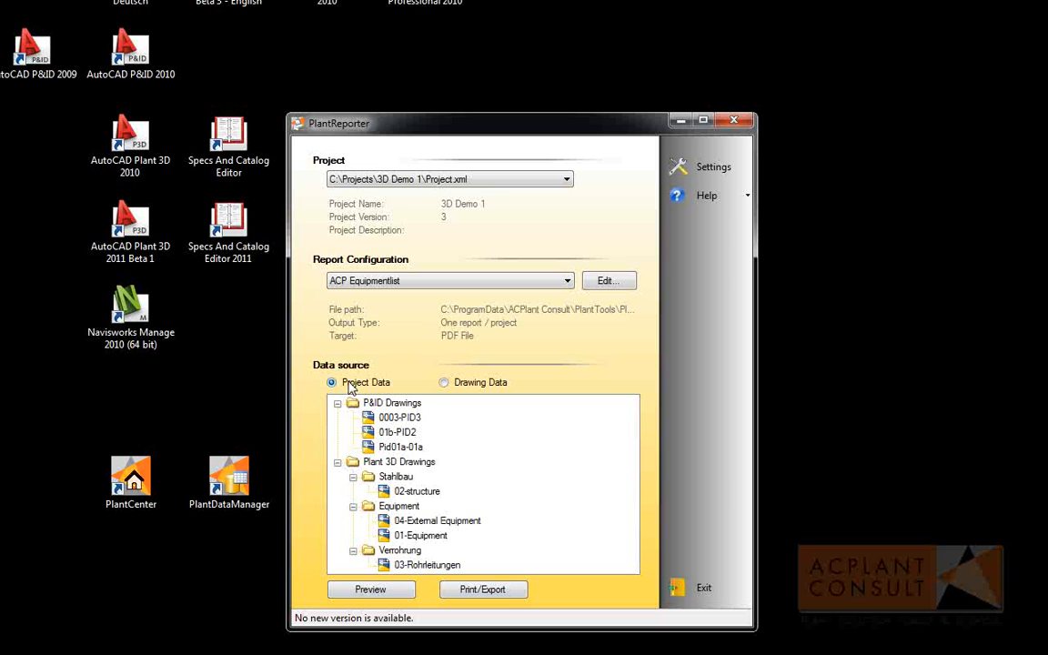
mouse_move(422, 520)
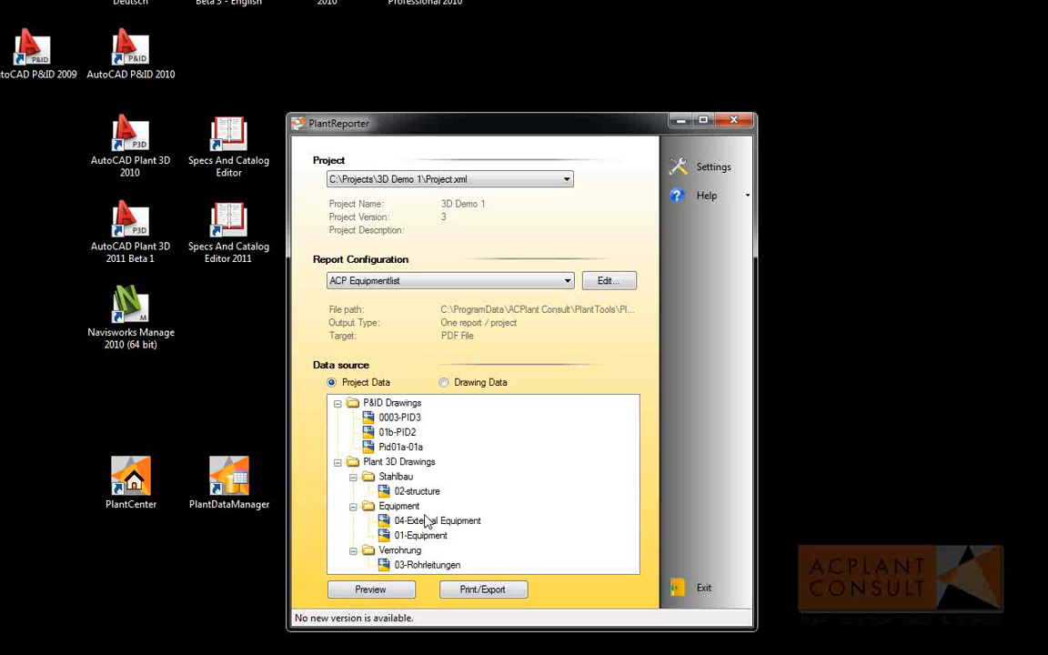
mouse_move(477, 586)
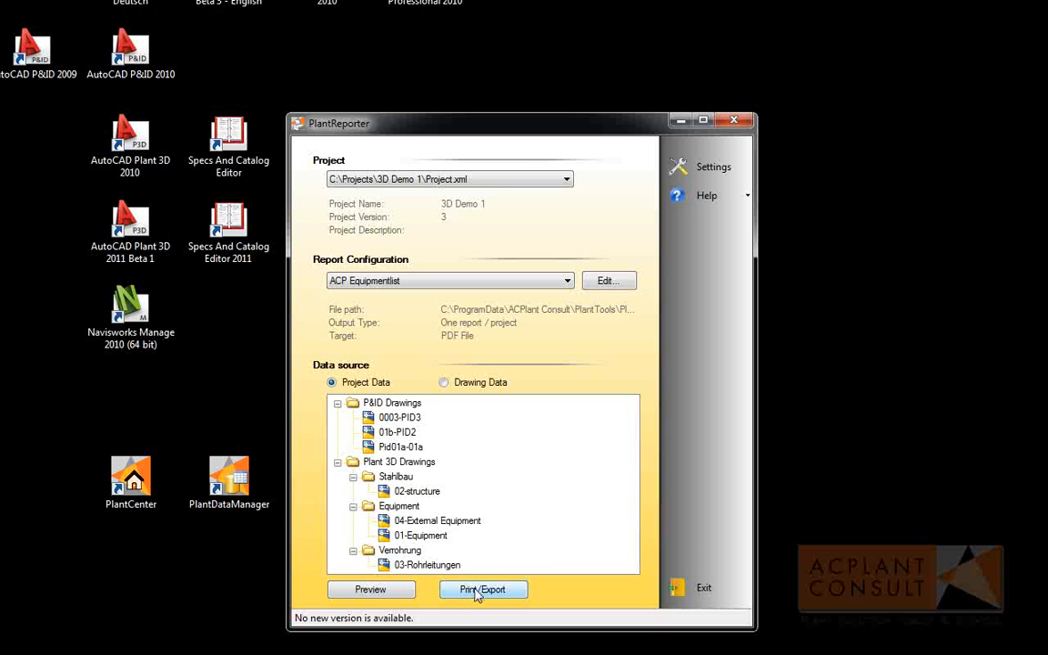
Export the ACP Equipmentlist report to PDF and acknowledge the success message.
click(484, 589)
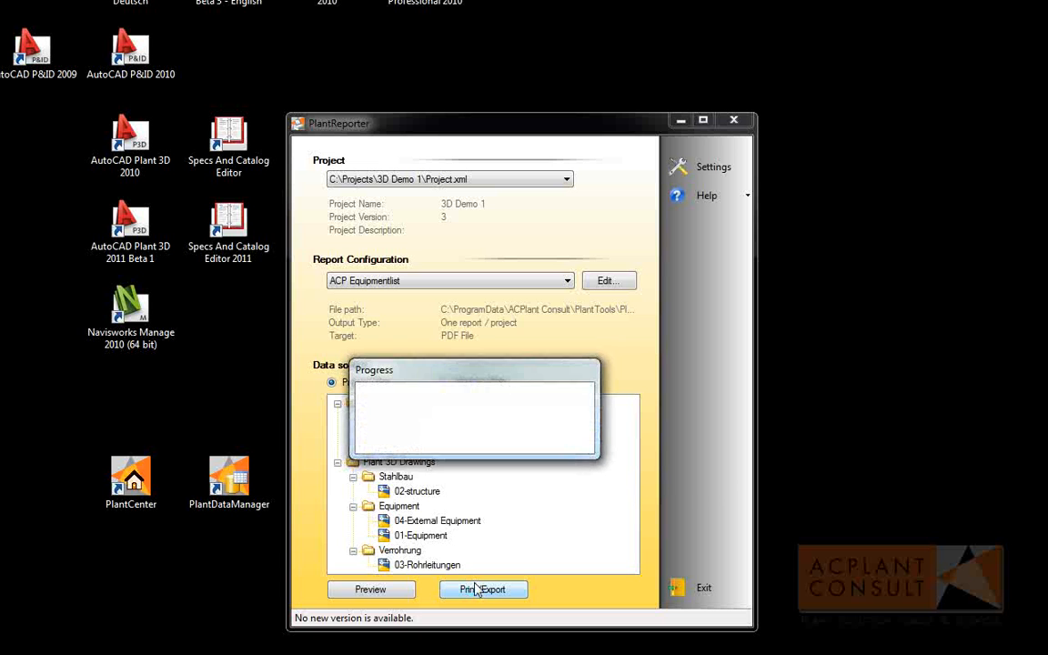
click(484, 590)
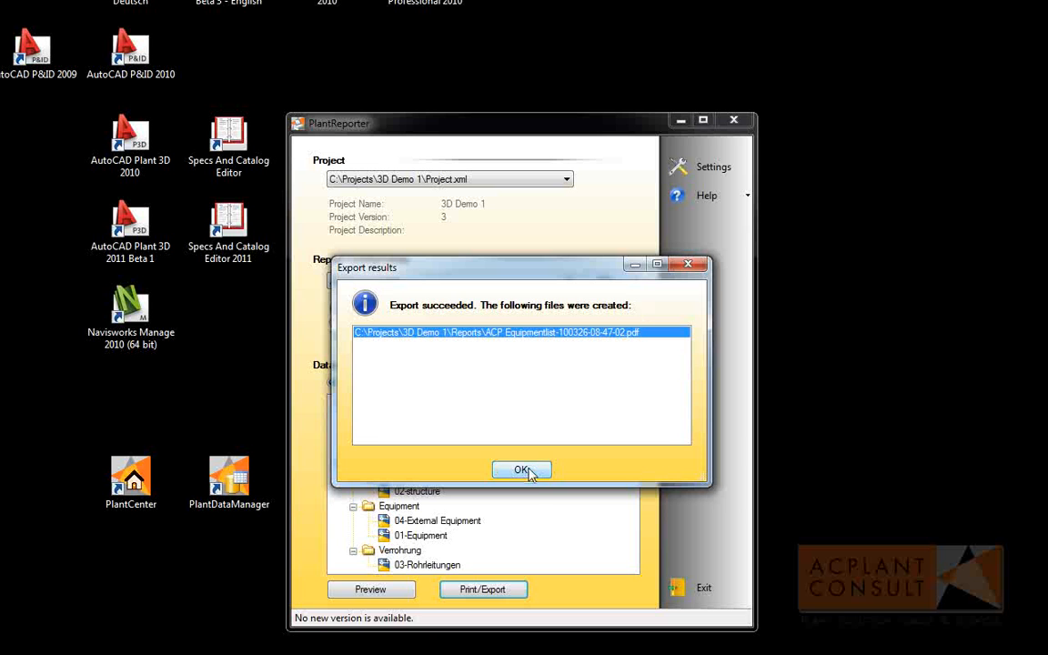
click(521, 469)
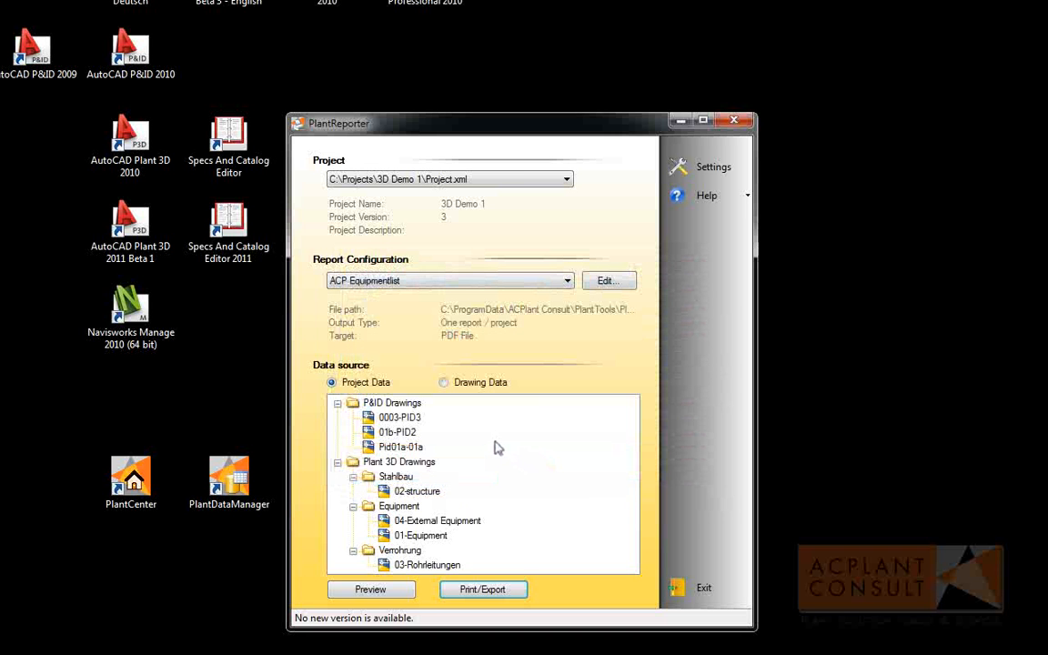
mouse_move(495, 444)
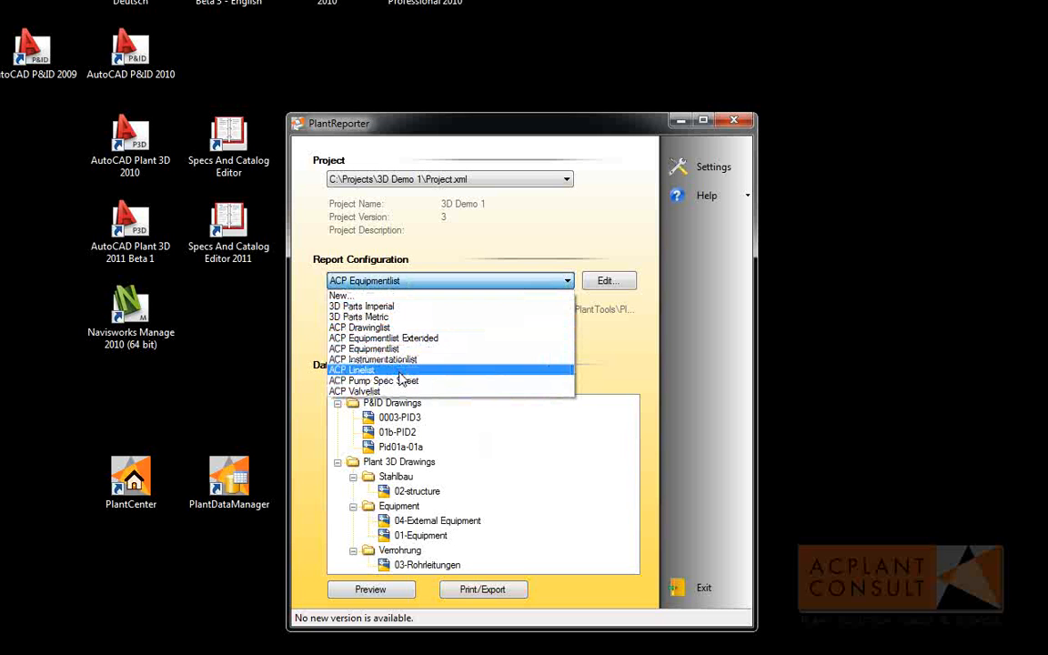
Select the ACP Pump Spec Sheet report and preview it, showing pump P-101.
click(373, 380)
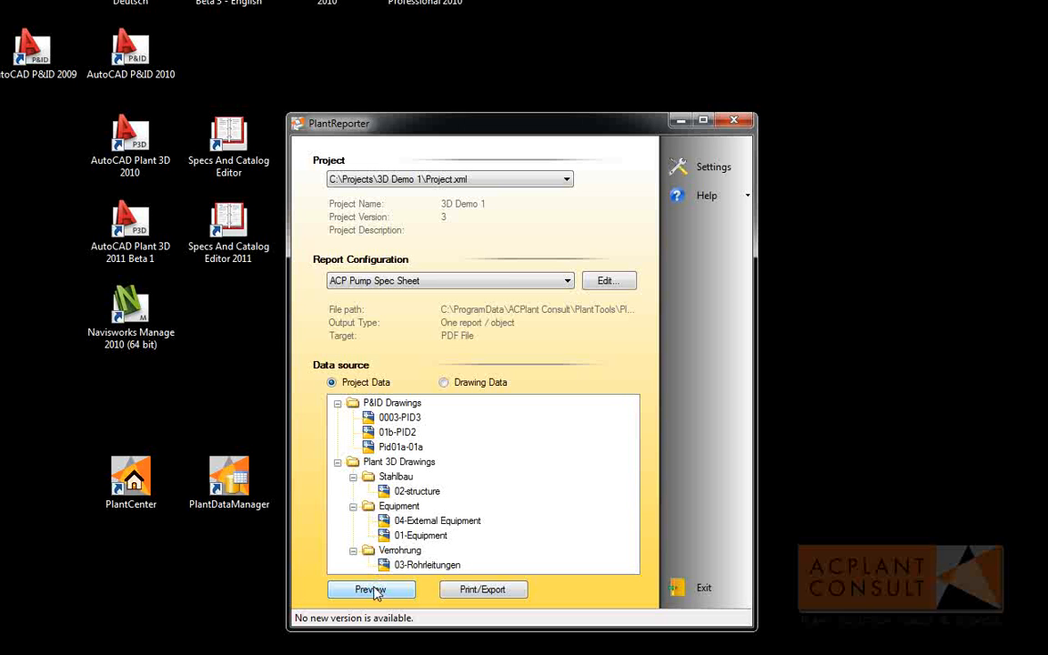
click(372, 589)
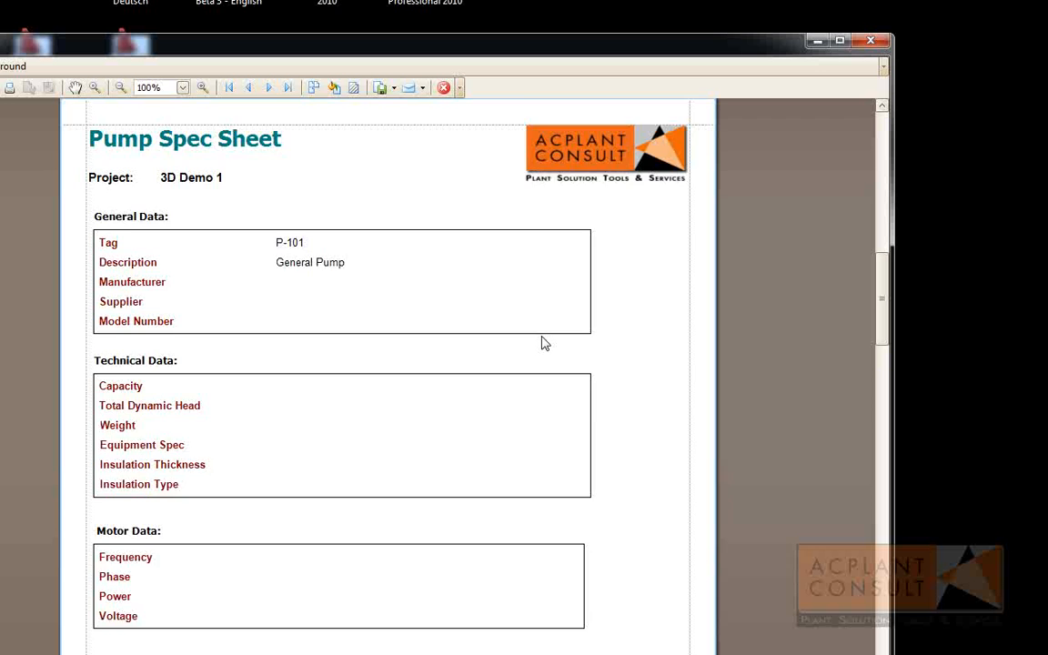
Scroll through the spec sheet pages for P-101 and P-103, then close the preview.
scroll(down, 3)
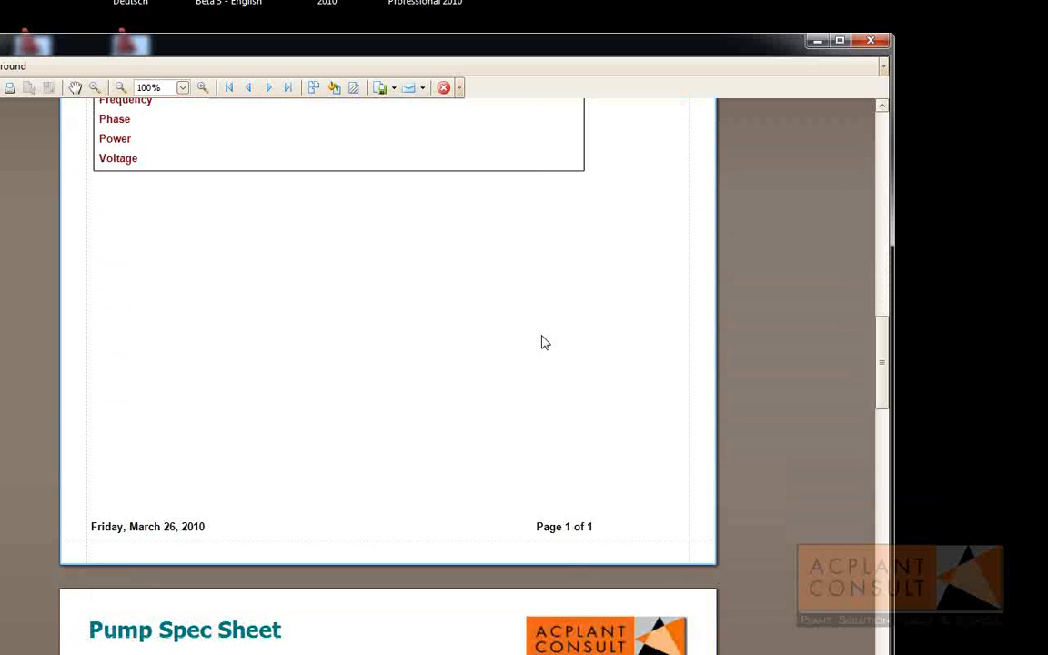
scroll(down, 3)
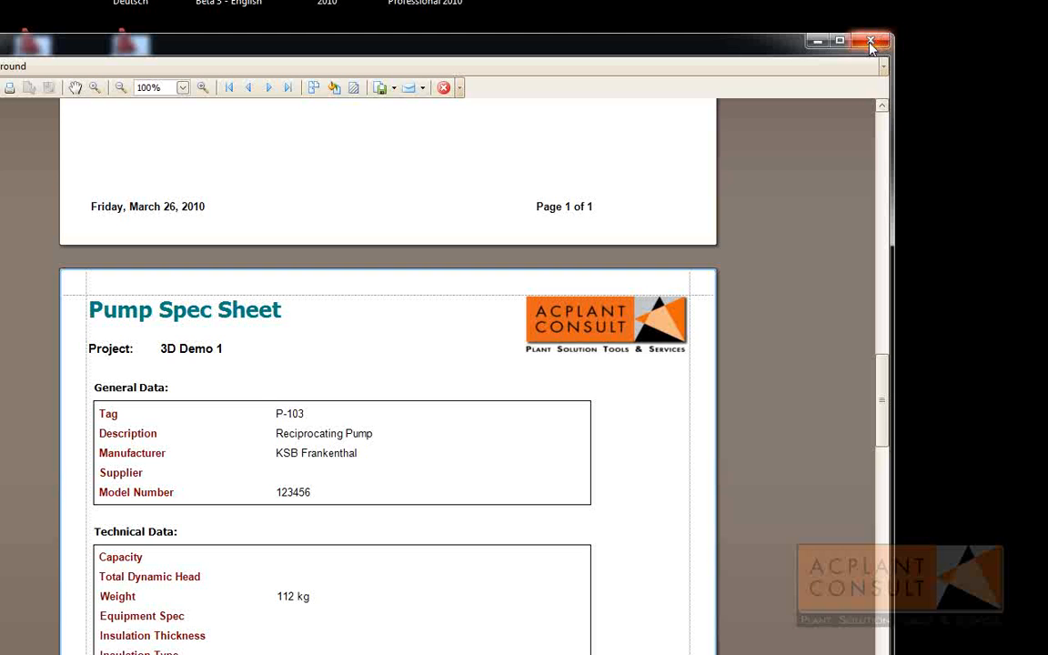
click(870, 42)
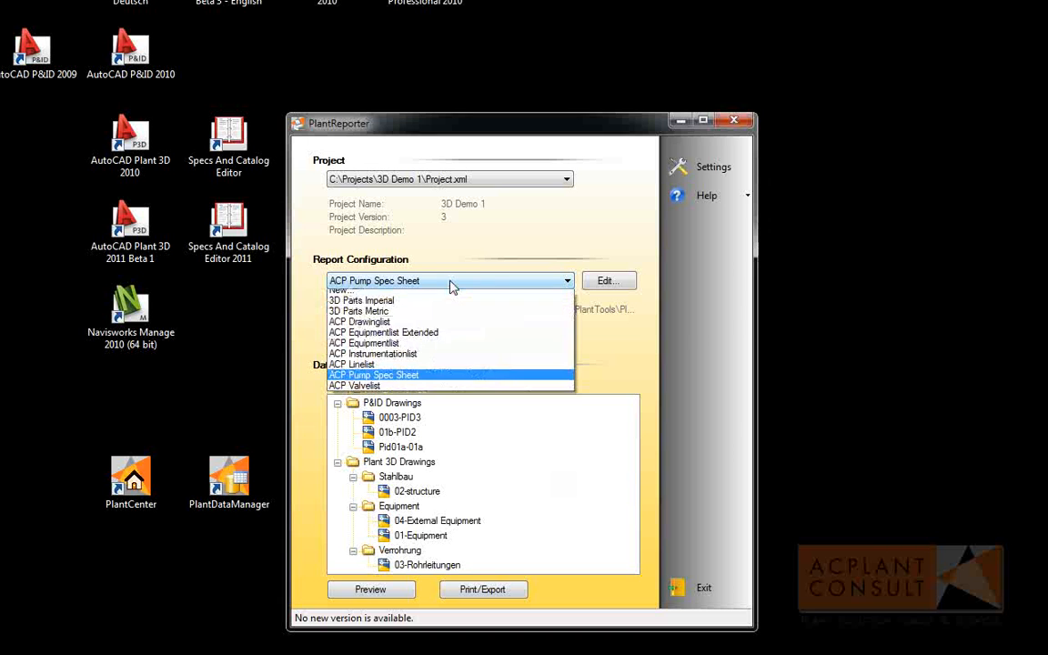
Select the 3D Parts Metric report configuration.
click(356, 311)
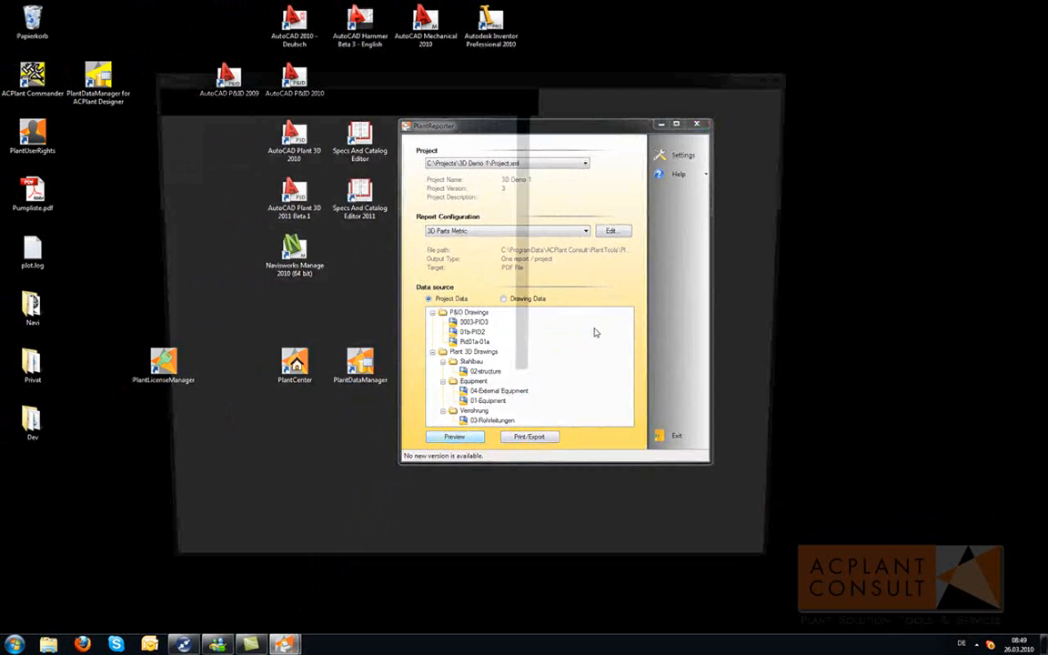
click(455, 437)
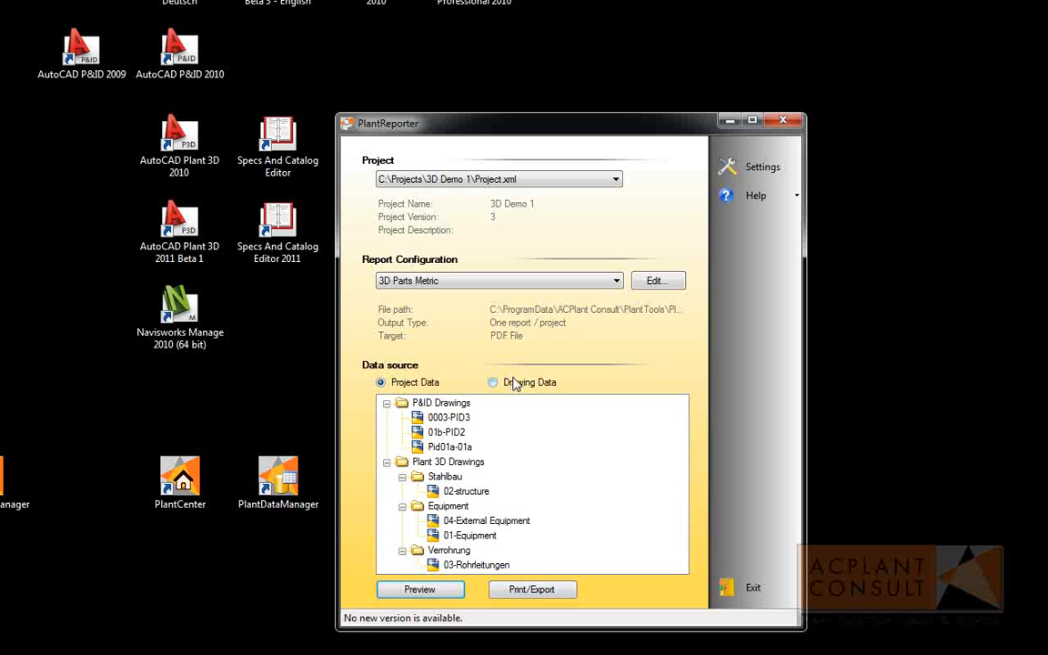
mouse_move(507, 389)
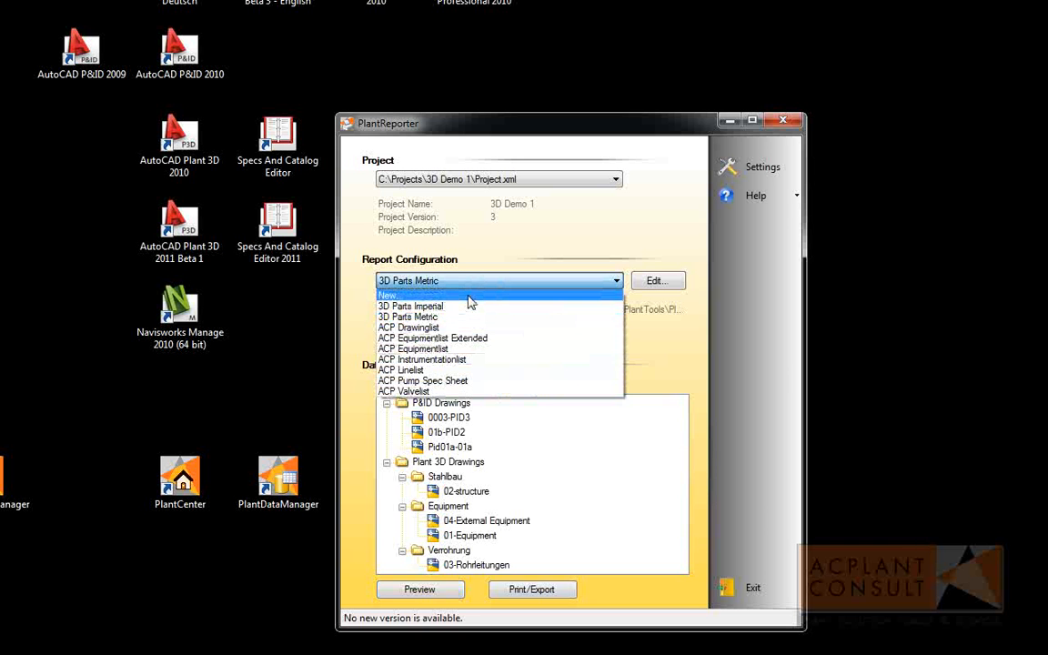
Create a new blank report configuration named Pumplist and go to its query settings.
click(389, 295)
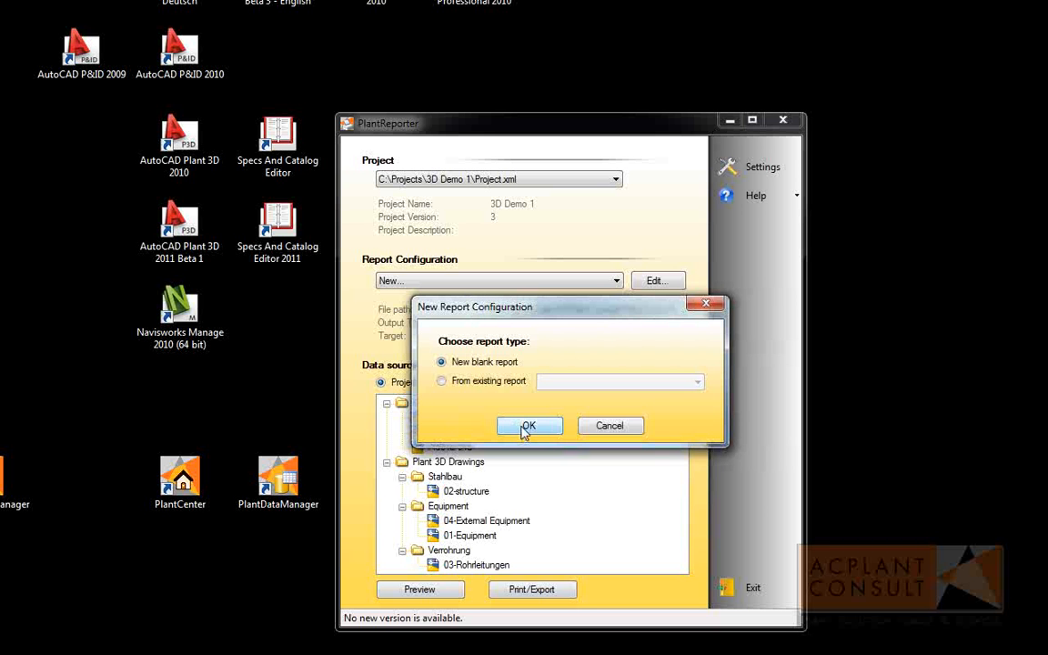
click(527, 425)
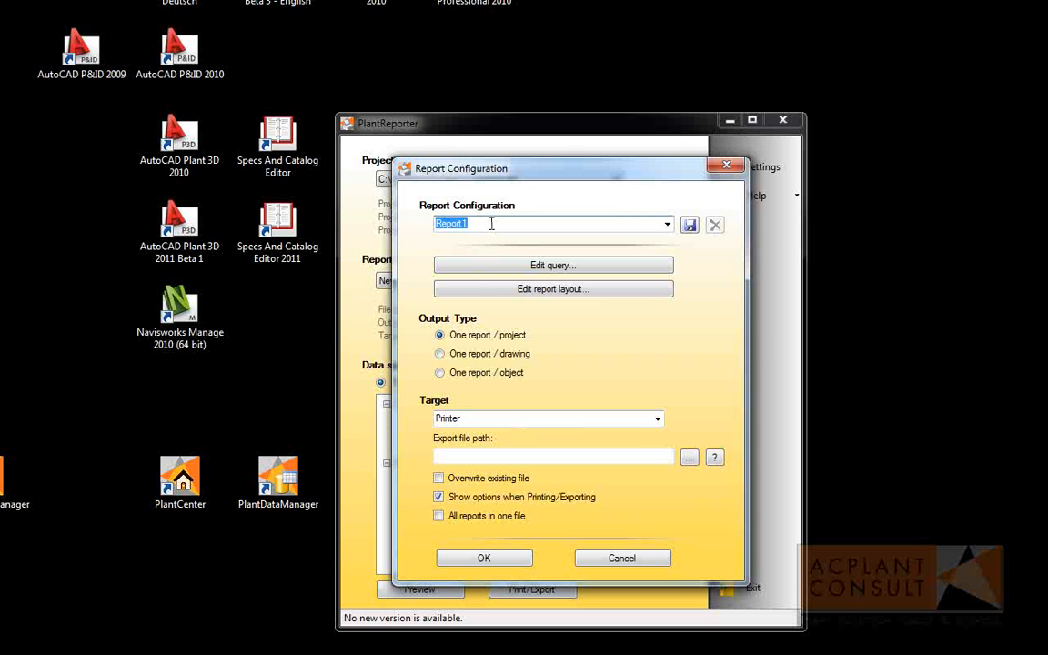
mouse_move(389, 221)
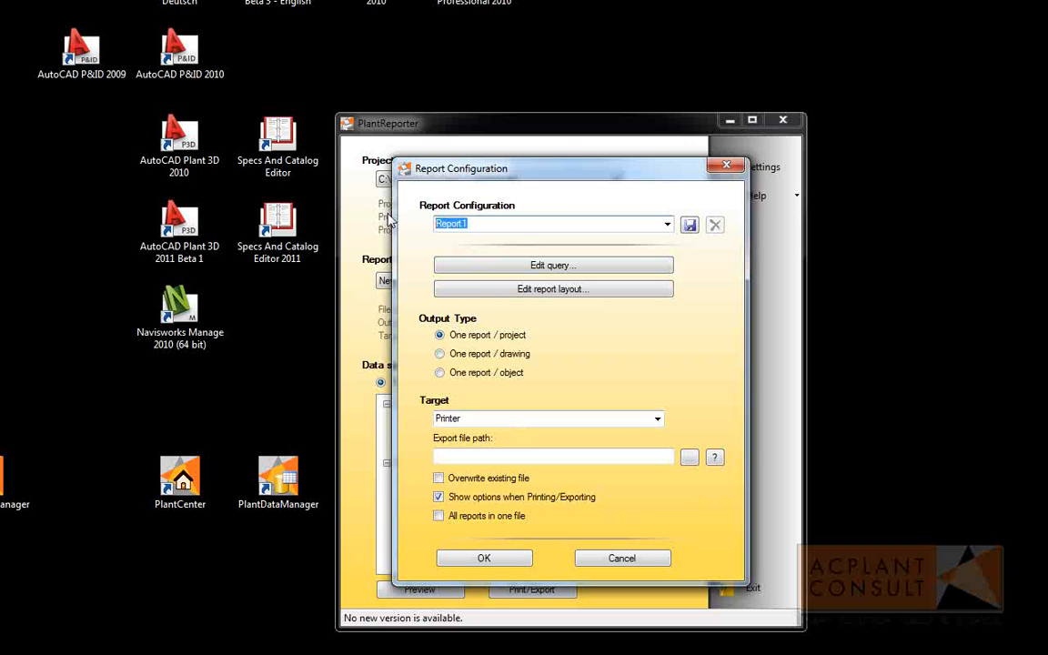
text(Pumplist)
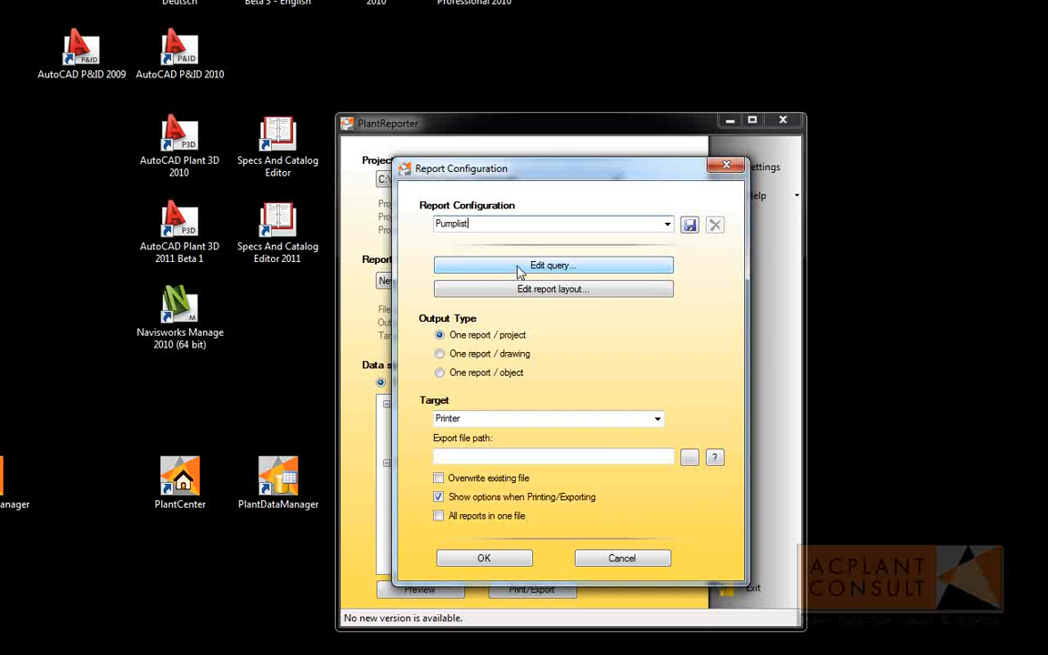
click(553, 265)
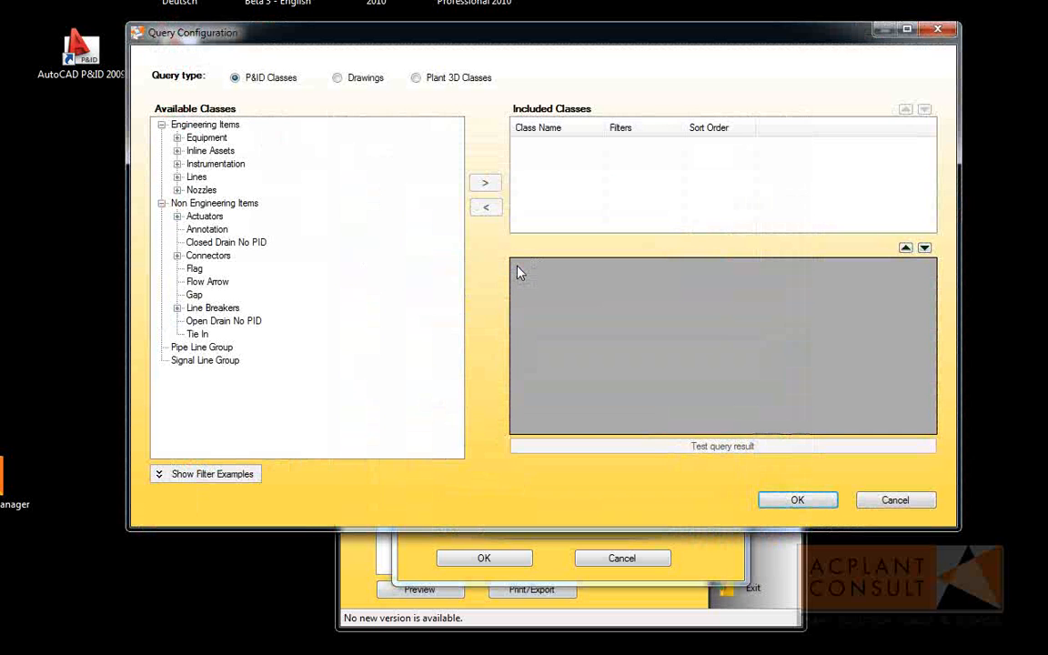
mouse_move(210, 148)
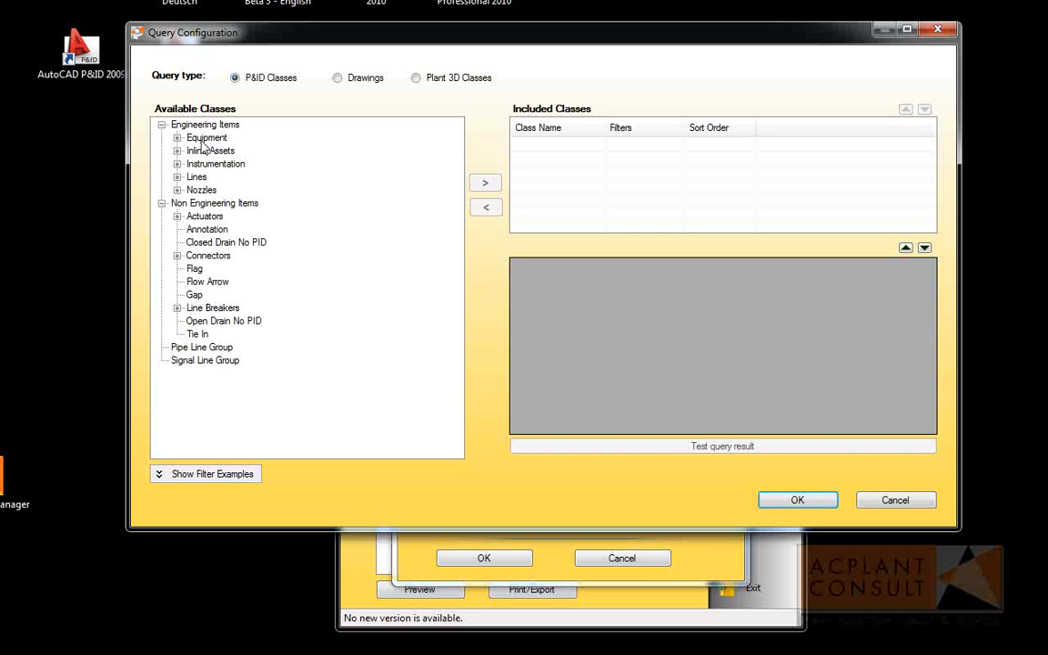
Include the Pumps class under Equipment, sorted by Tag A-Z, and confirm the query.
click(178, 138)
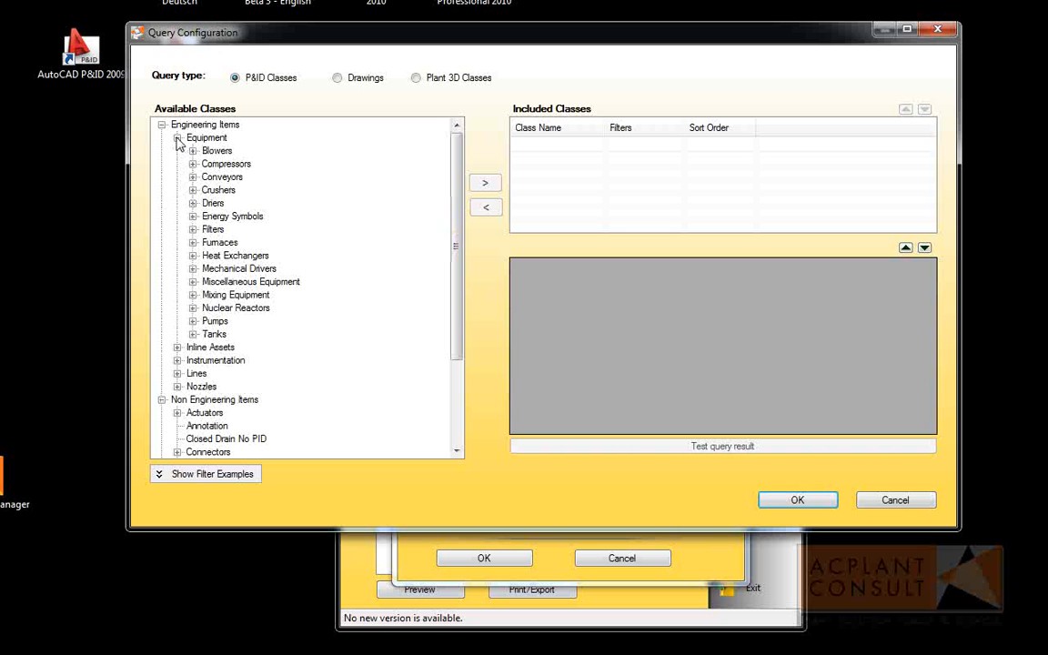
click(214, 320)
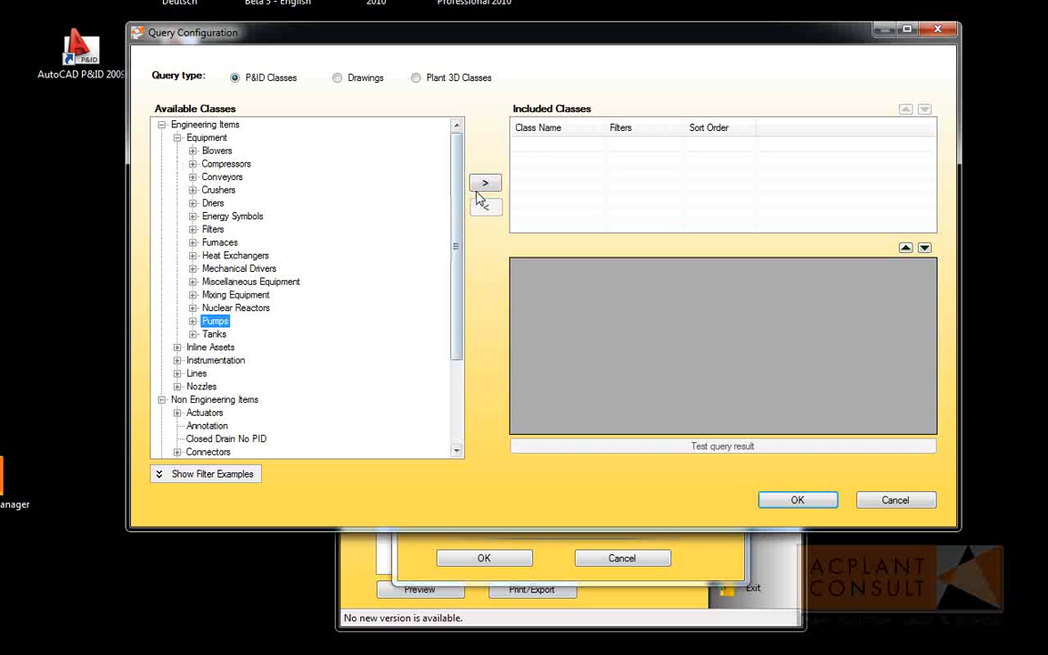
click(484, 182)
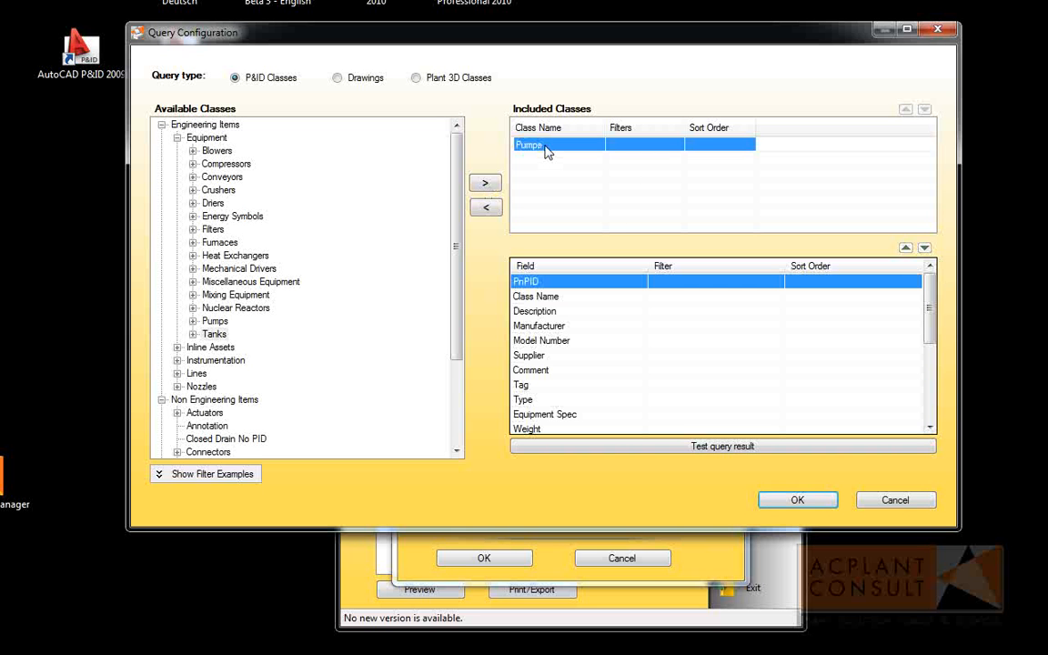
mouse_move(547, 153)
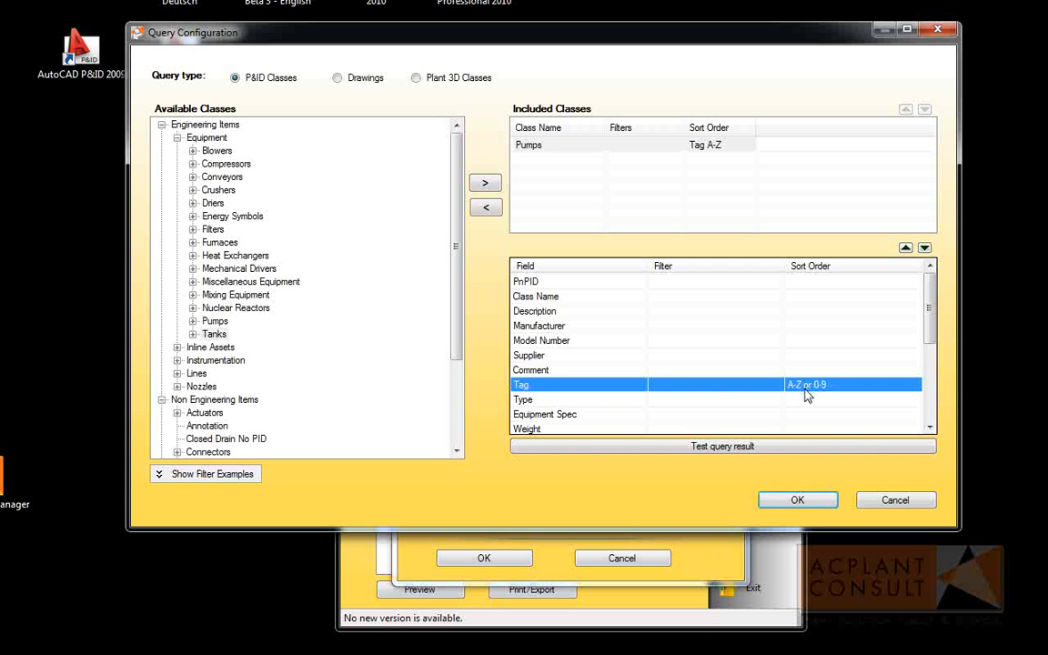
mouse_move(795, 480)
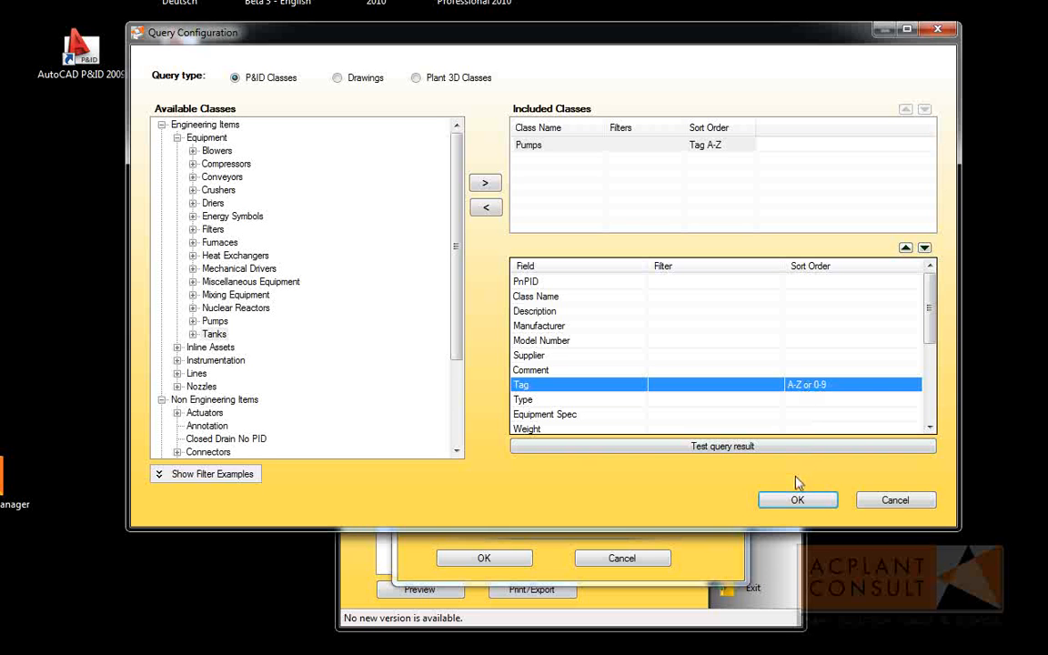
mouse_move(719, 571)
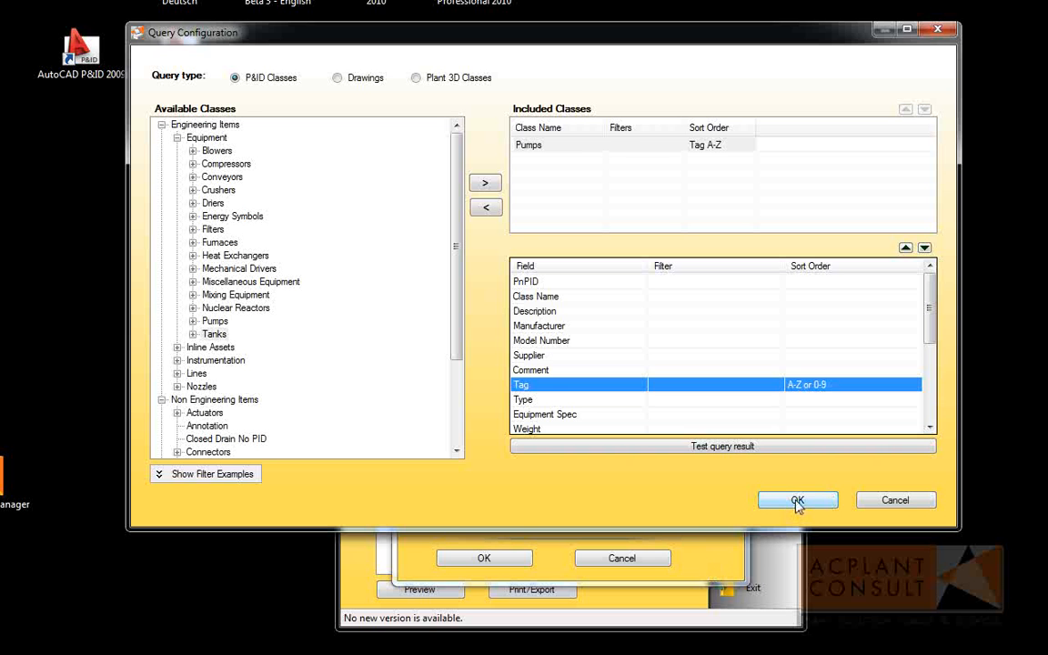
click(797, 500)
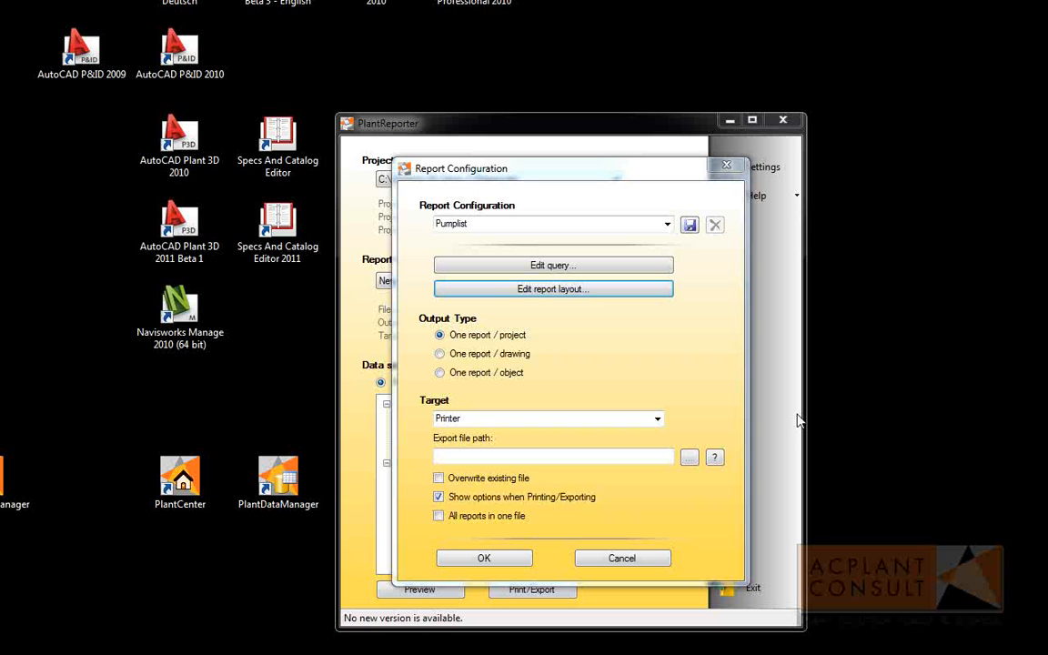
mouse_move(669, 383)
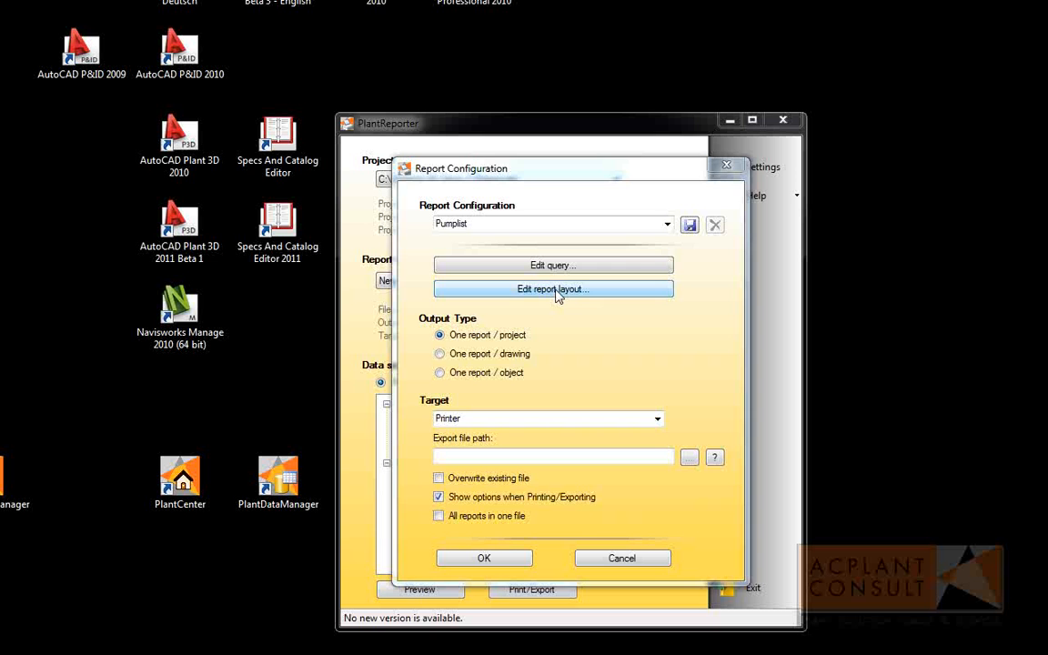
Start editing the Pumplist report layout in the Report Wizard.
click(553, 288)
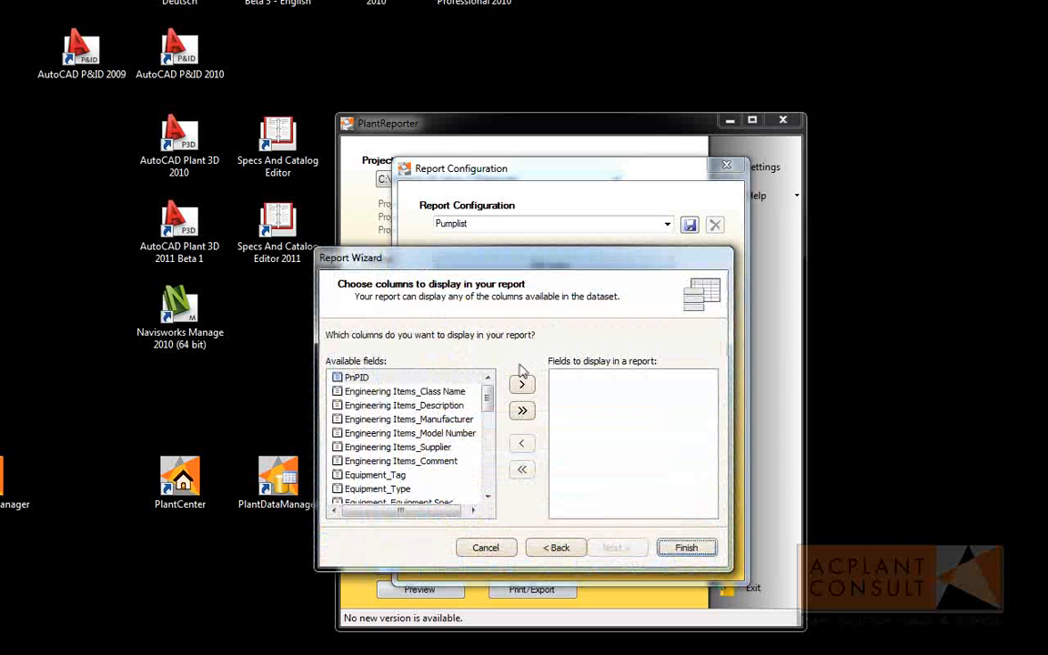
mouse_move(397, 480)
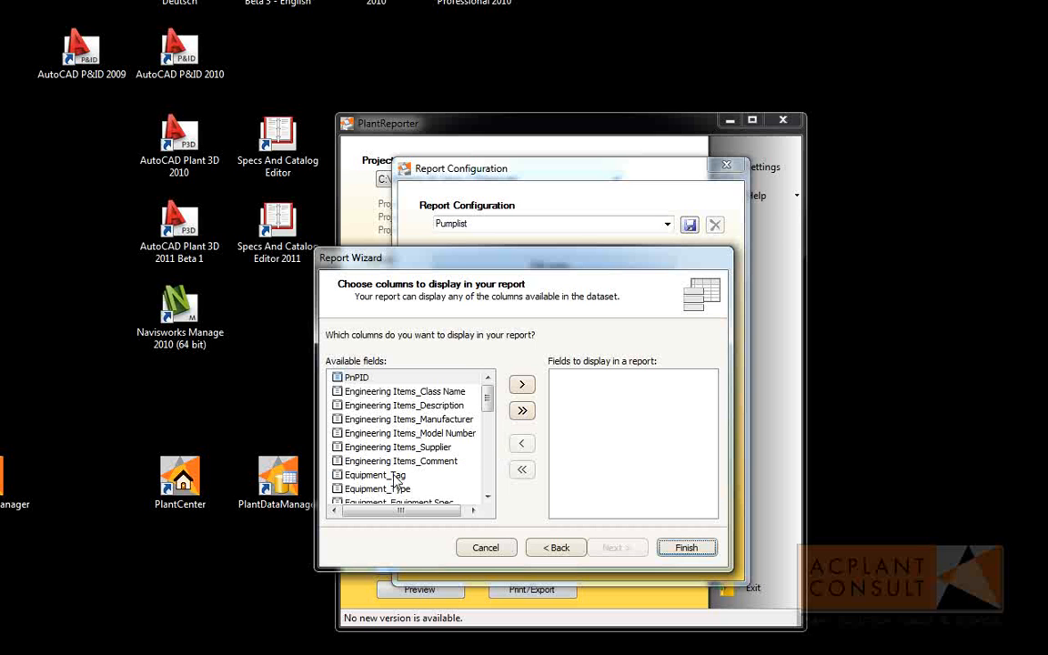
Add Equipment_Tag, Description, Manufacturer, Weight, Pumps_Flow Capacity and Pumps_Power as report columns.
click(521, 383)
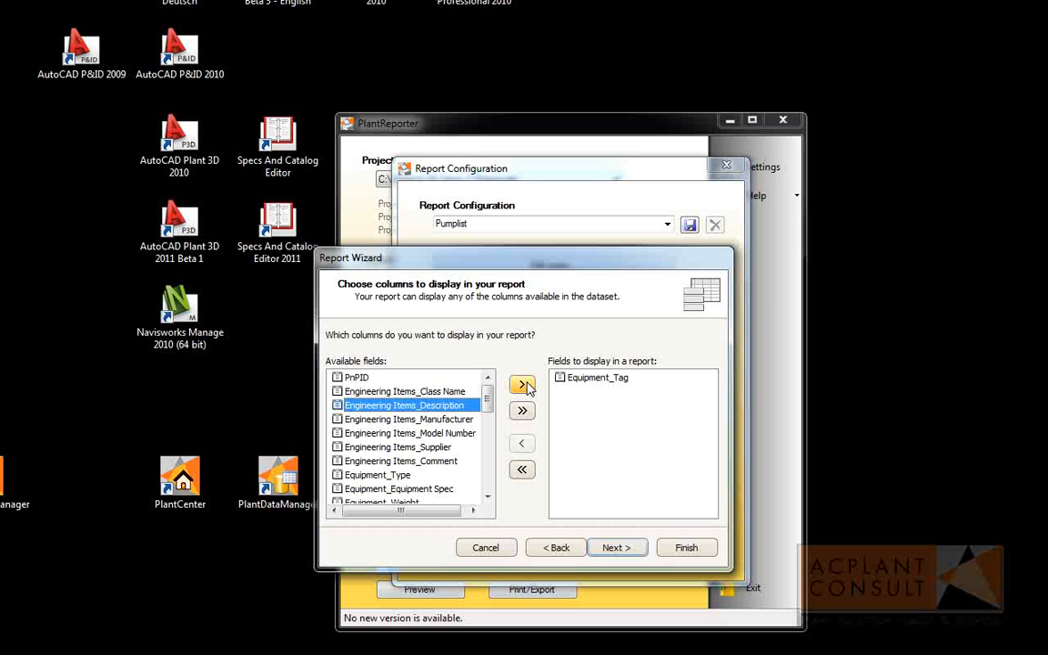
click(522, 385)
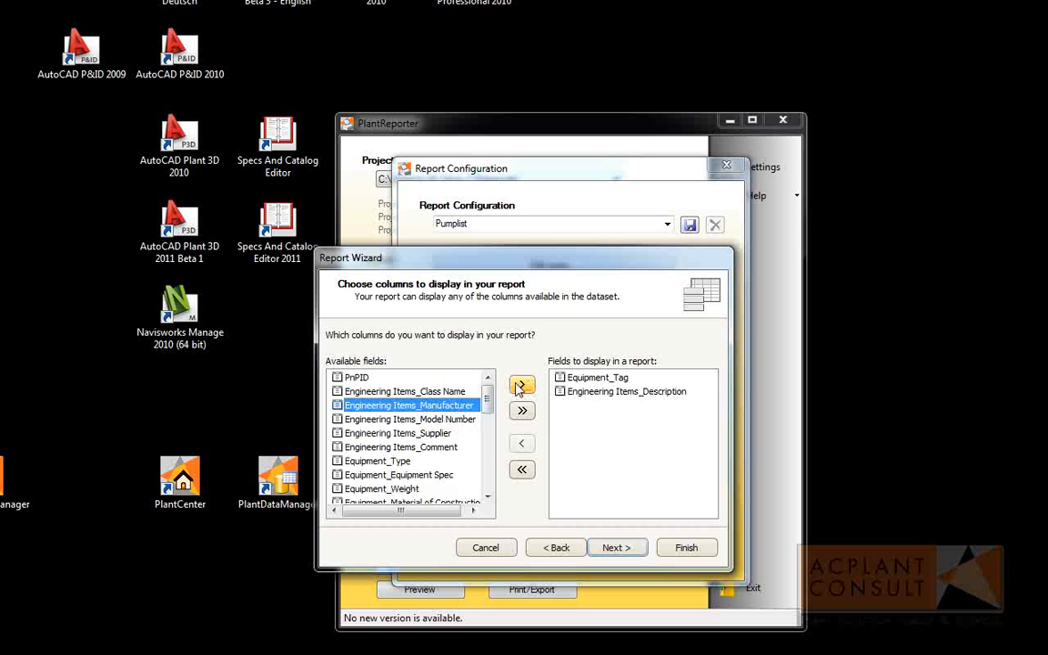
click(521, 384)
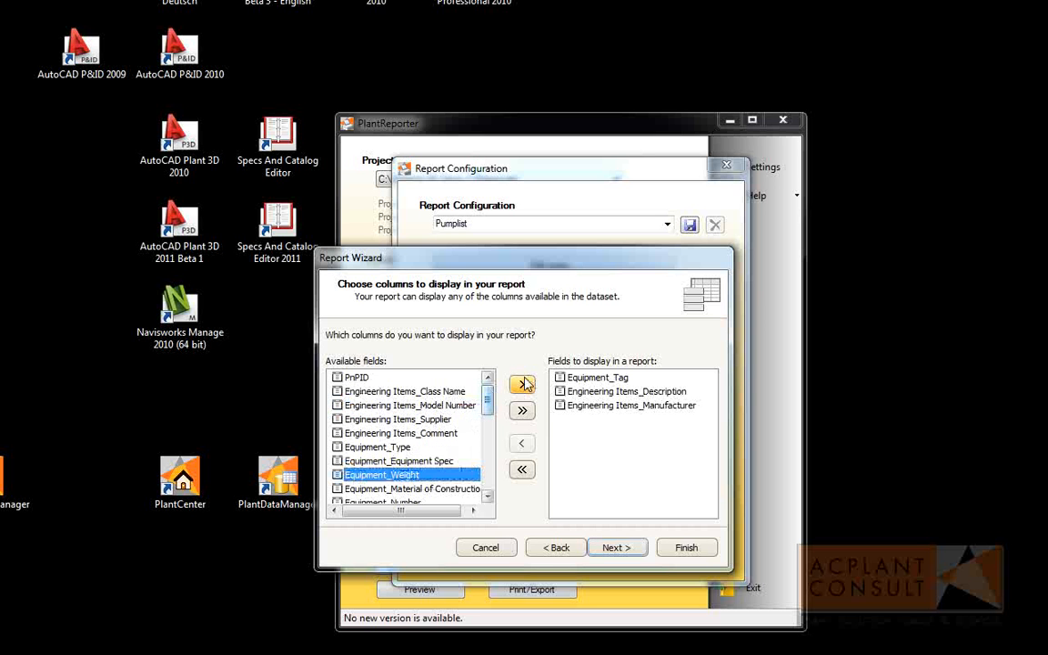
click(521, 384)
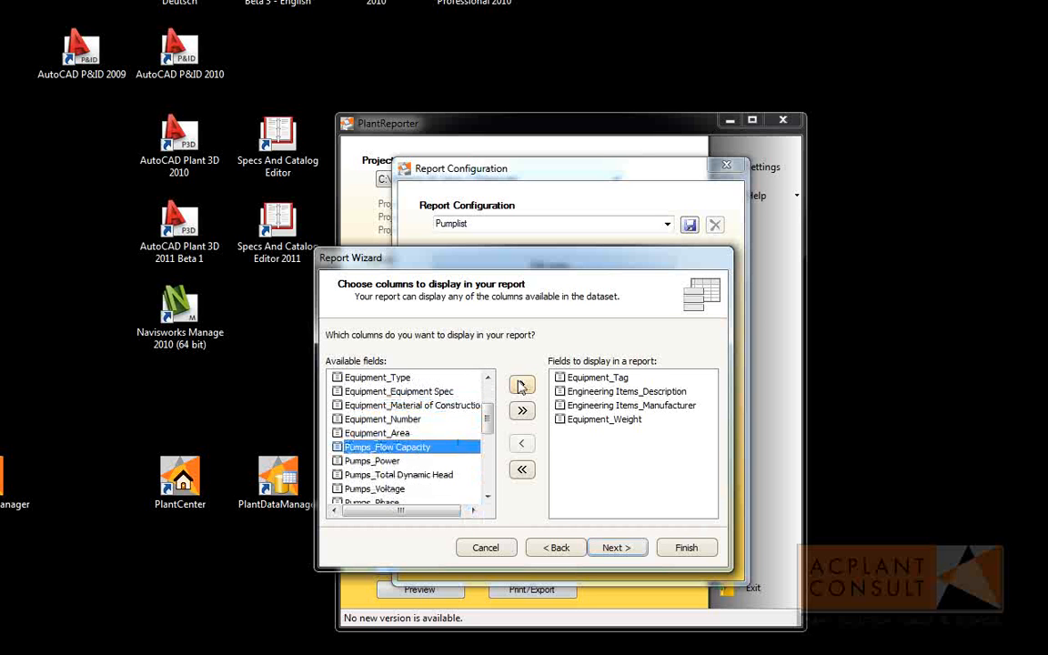
click(521, 386)
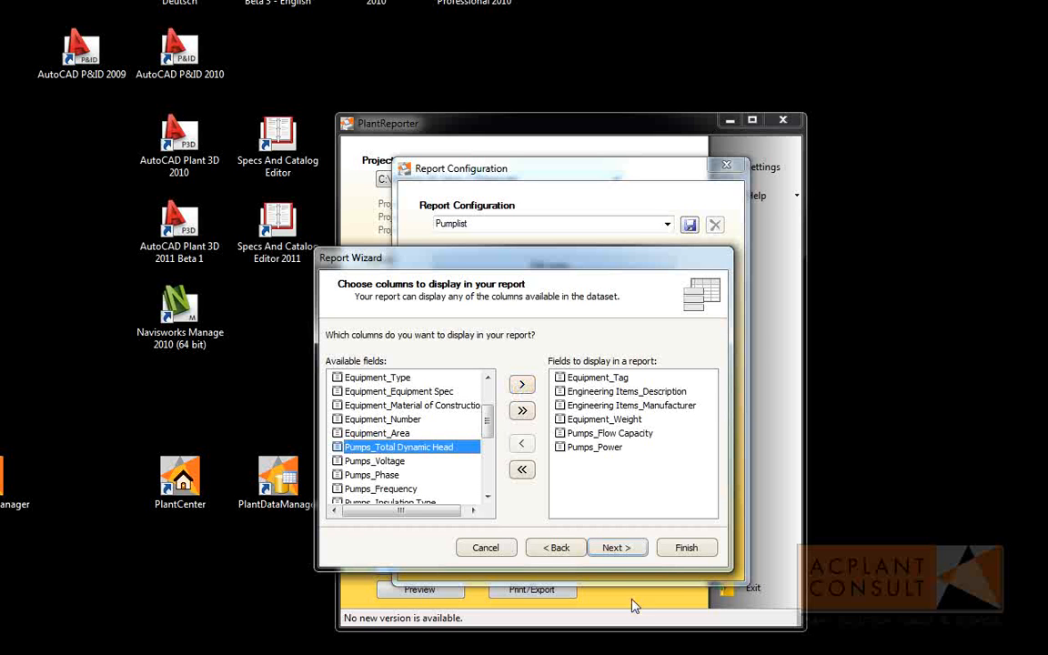
Skip grouping, choose a Tabular layout in Landscape orientation and keep the Bold style.
click(616, 546)
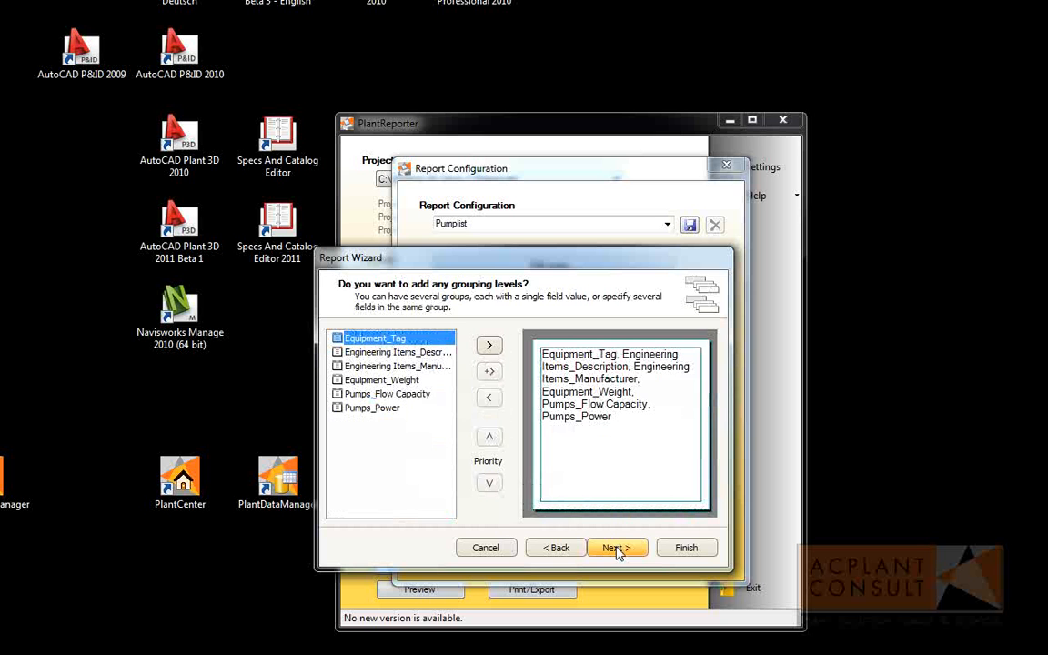
mouse_move(404, 469)
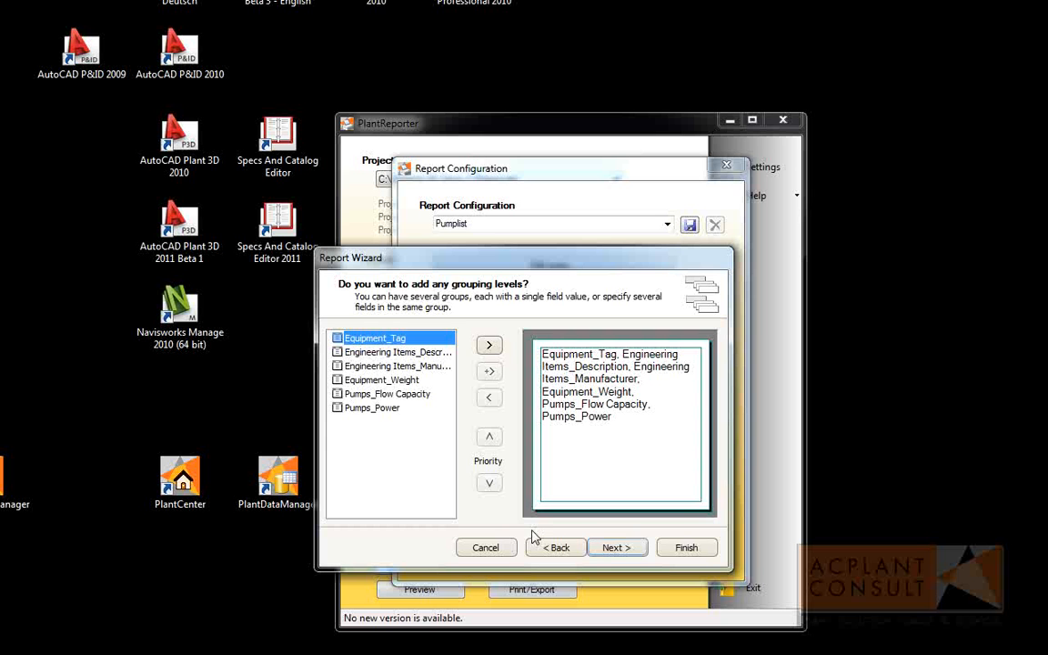
click(617, 546)
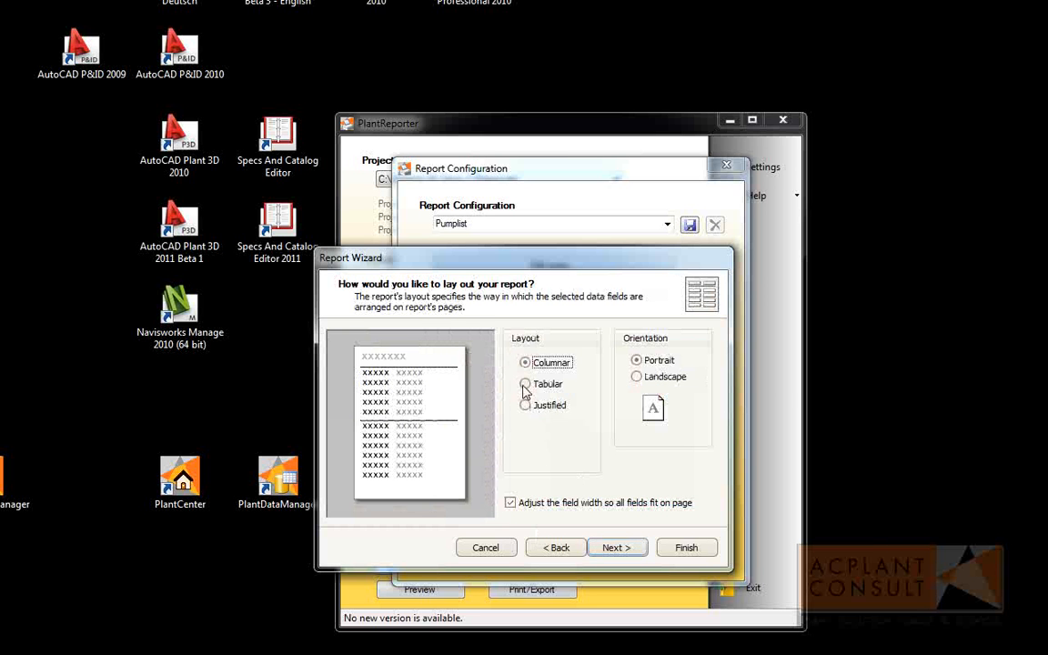
click(524, 382)
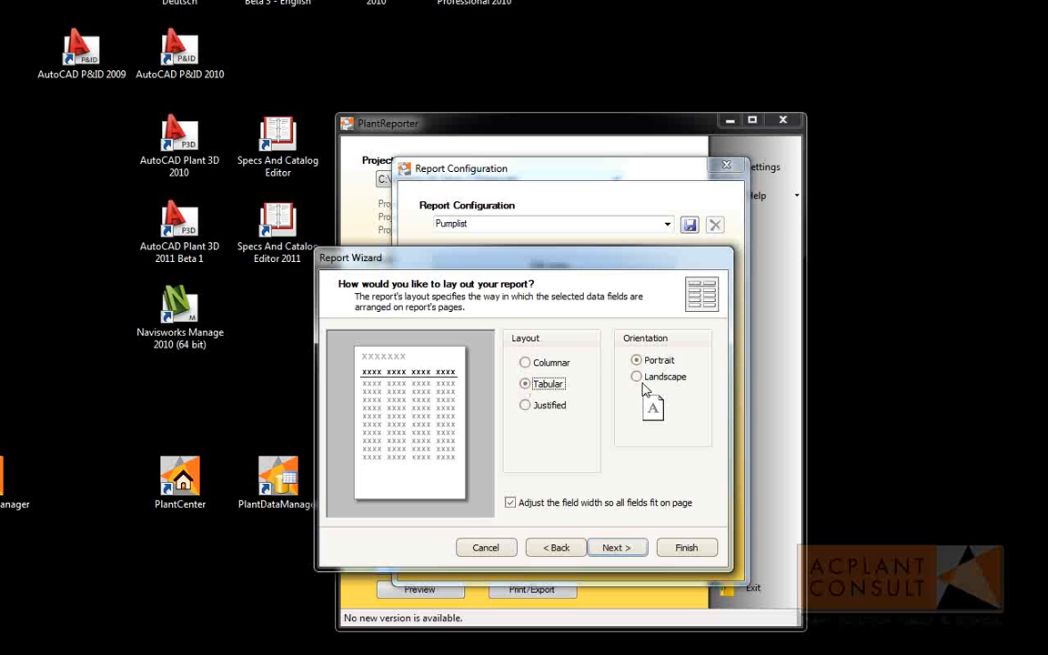
click(637, 376)
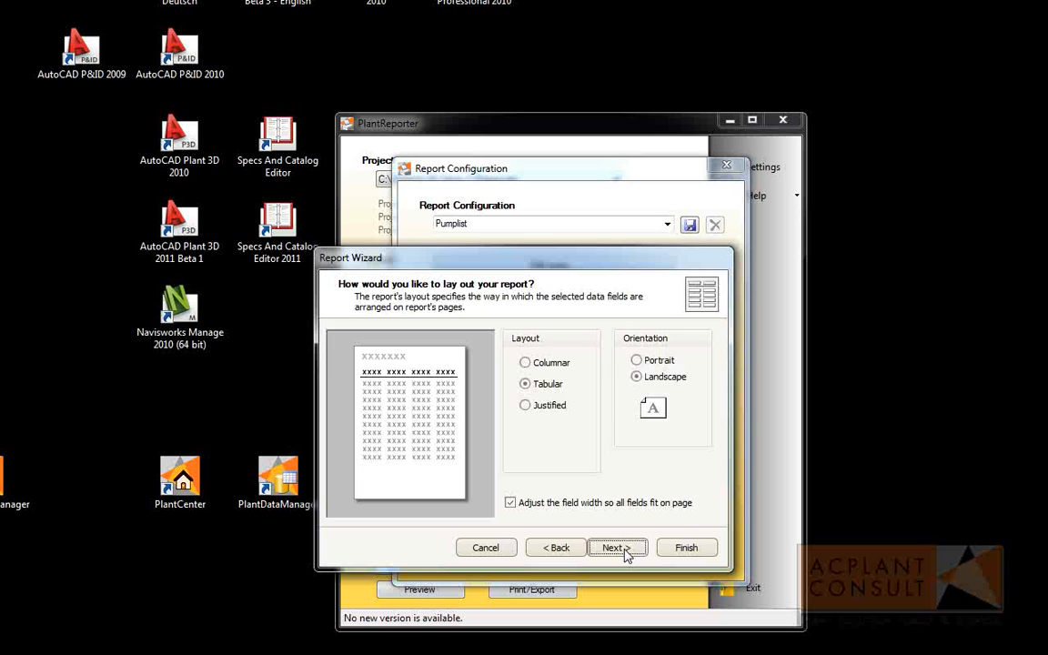
click(612, 546)
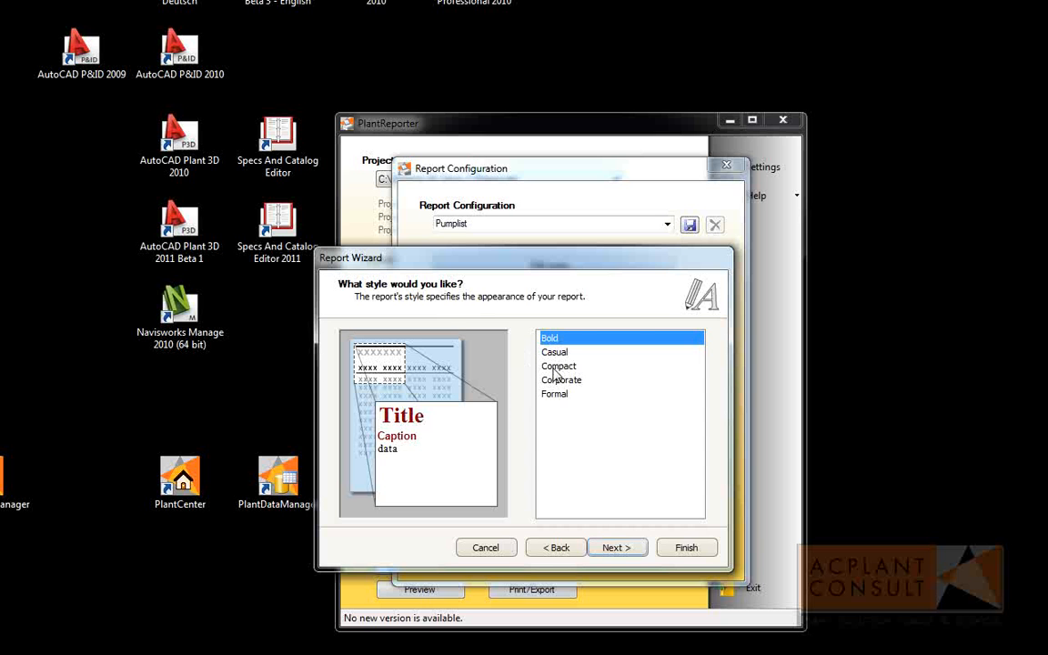
click(615, 546)
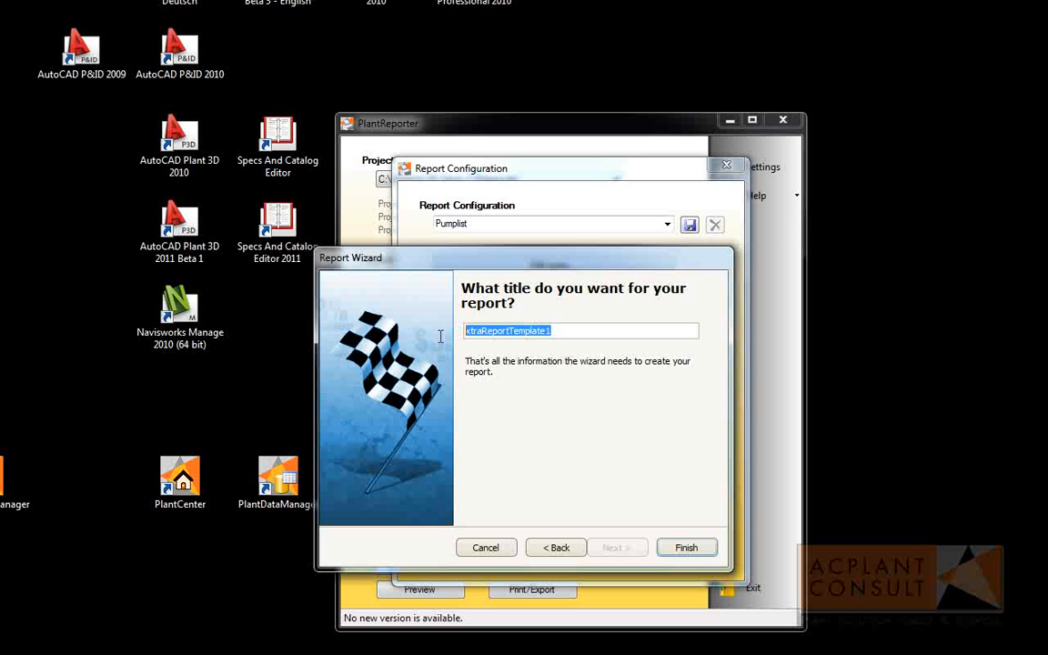
mouse_move(440, 342)
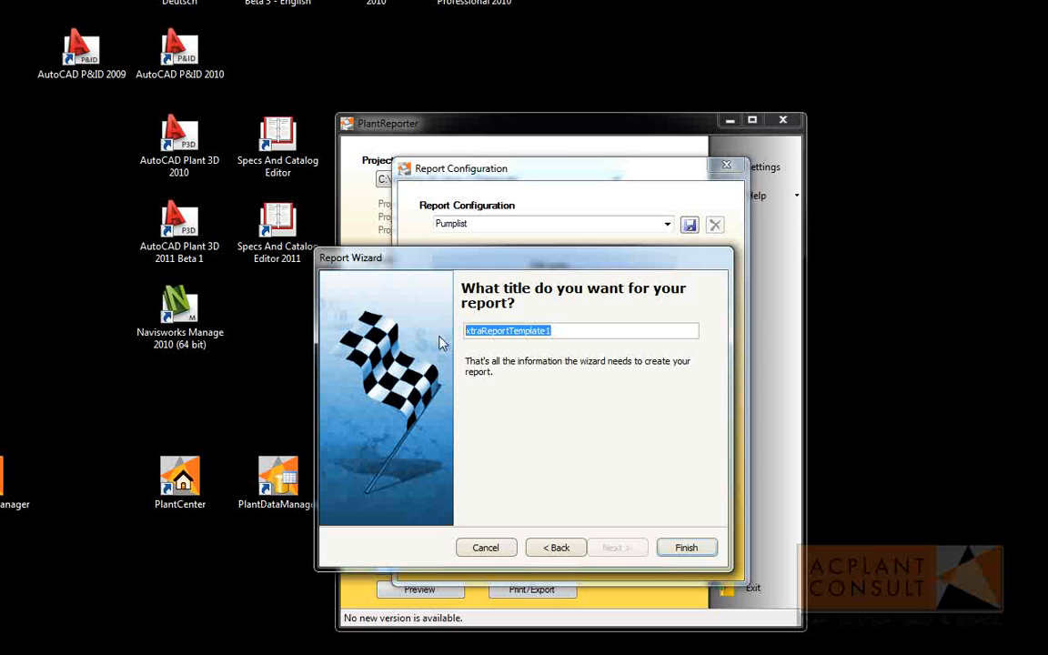
Enter Pumplist as the report title and finish the wizard into the report designer.
text(Pum)
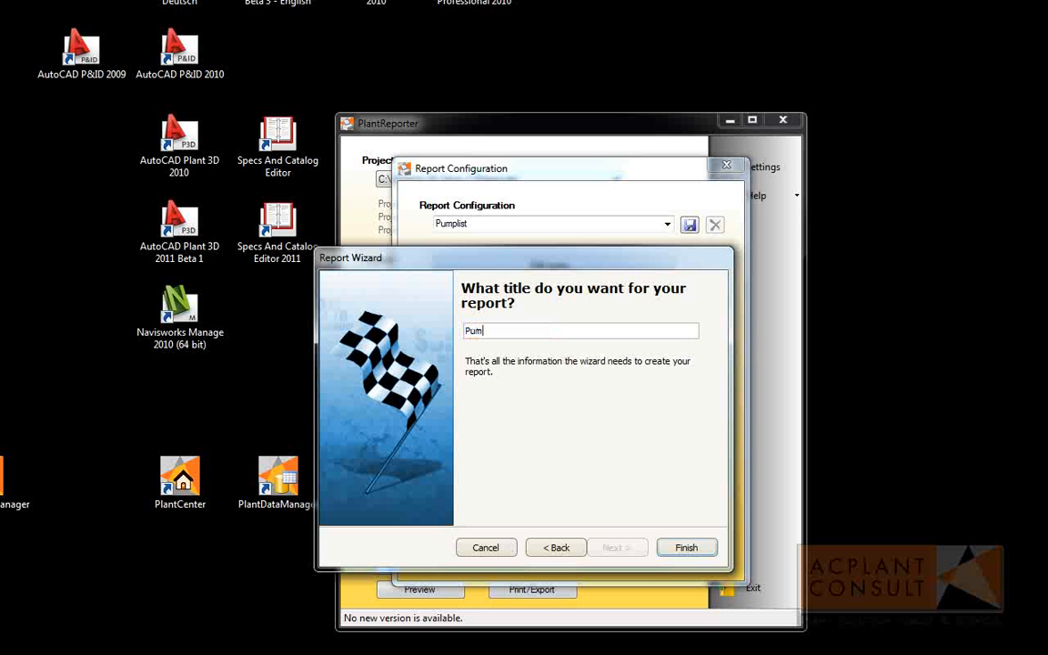
text(plist)
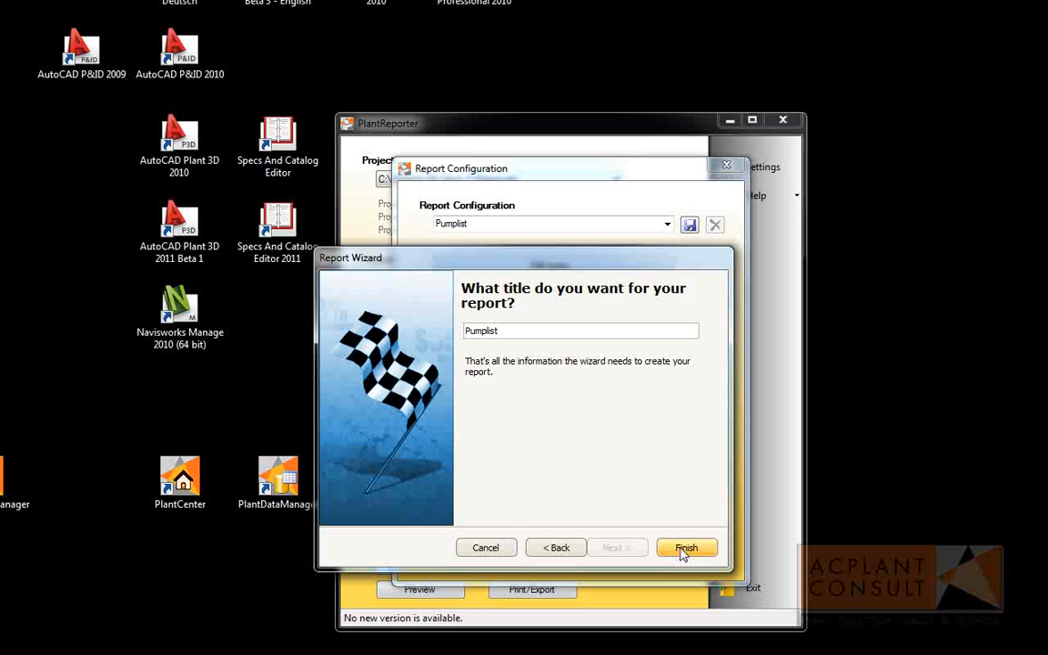
click(686, 546)
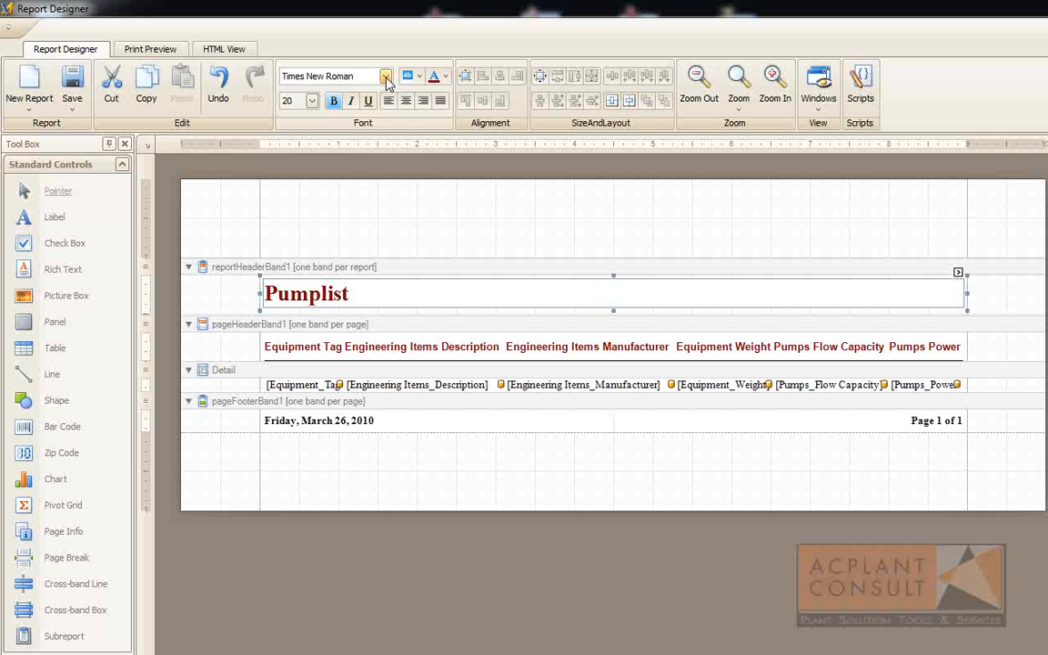
Set the Pumplist title label's font to Arial.
click(385, 76)
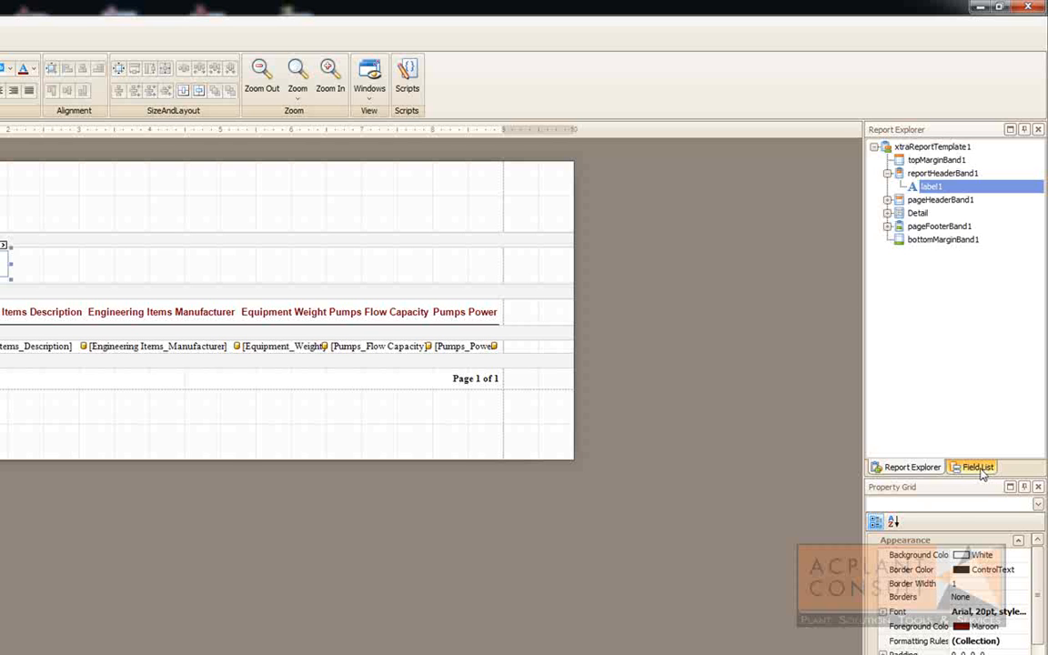
Drag the General_Project_Name parameter from the Field List into the report header beside Pumplist.
click(977, 465)
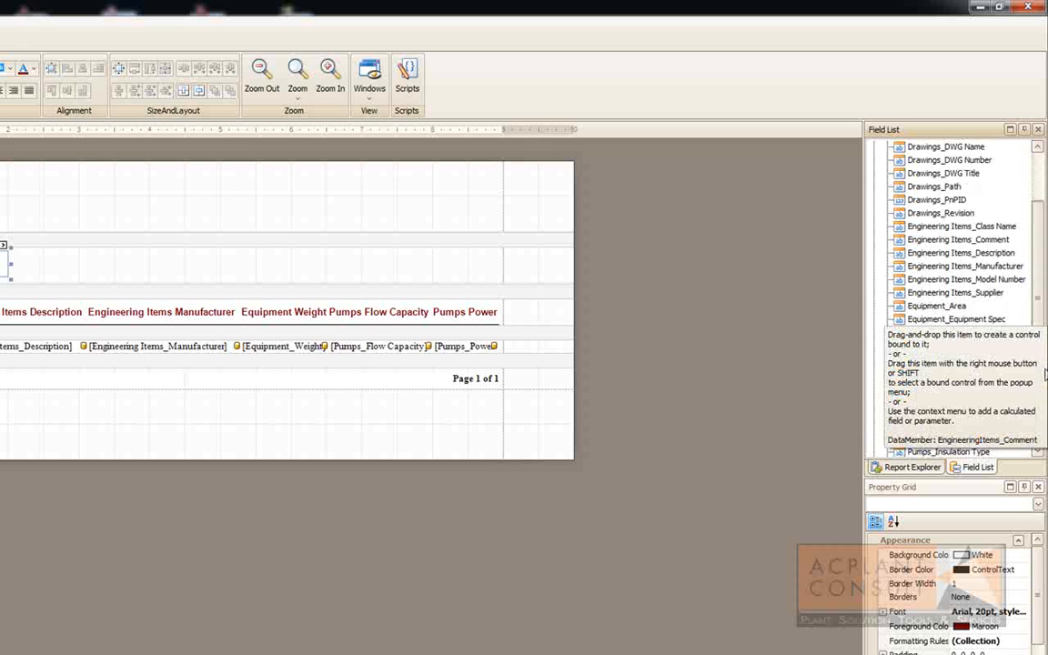
scroll(down, 3)
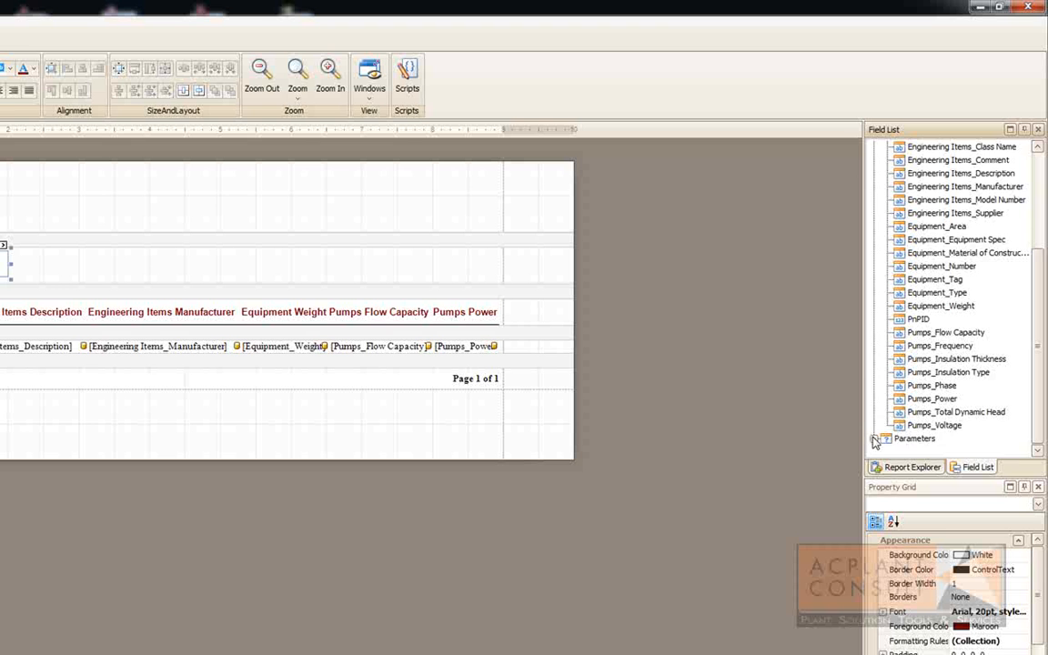
click(873, 439)
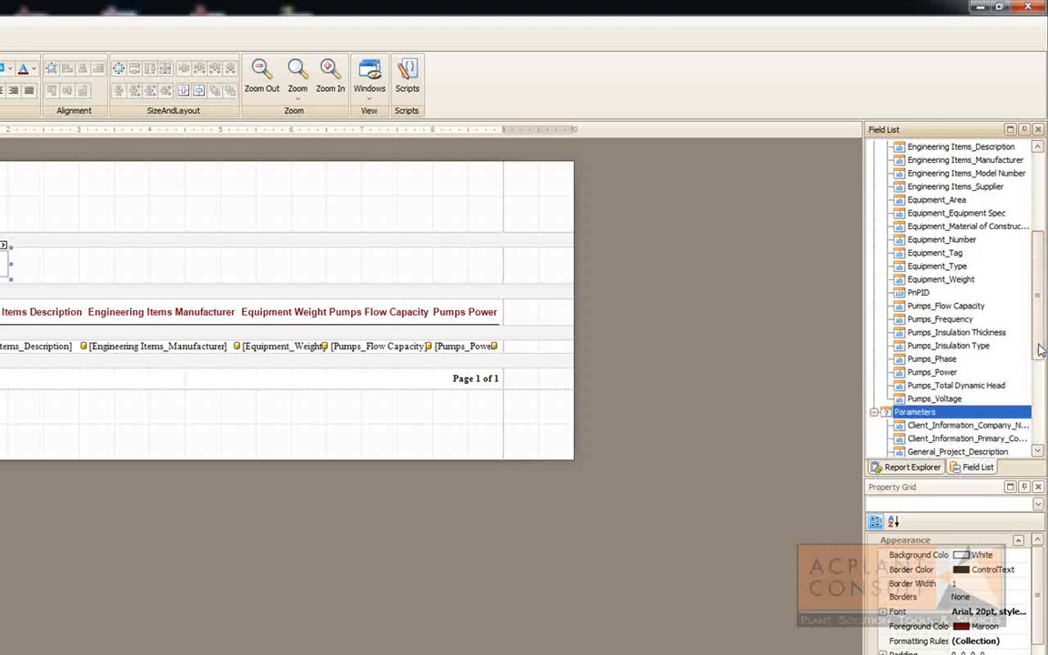
scroll(down, 3)
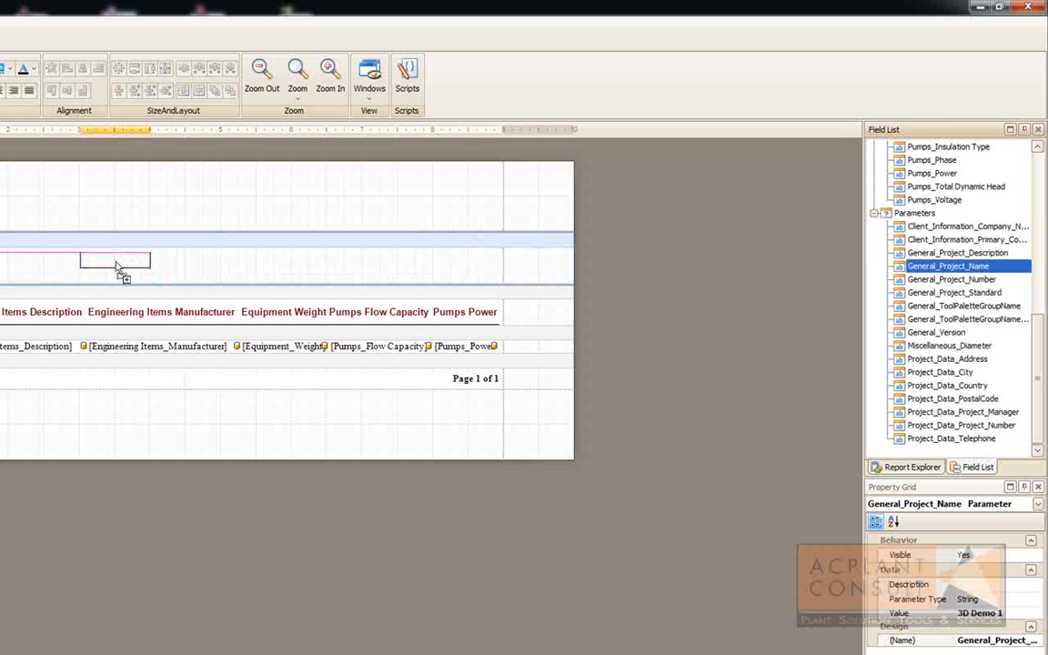
drag(948, 266, 116, 259)
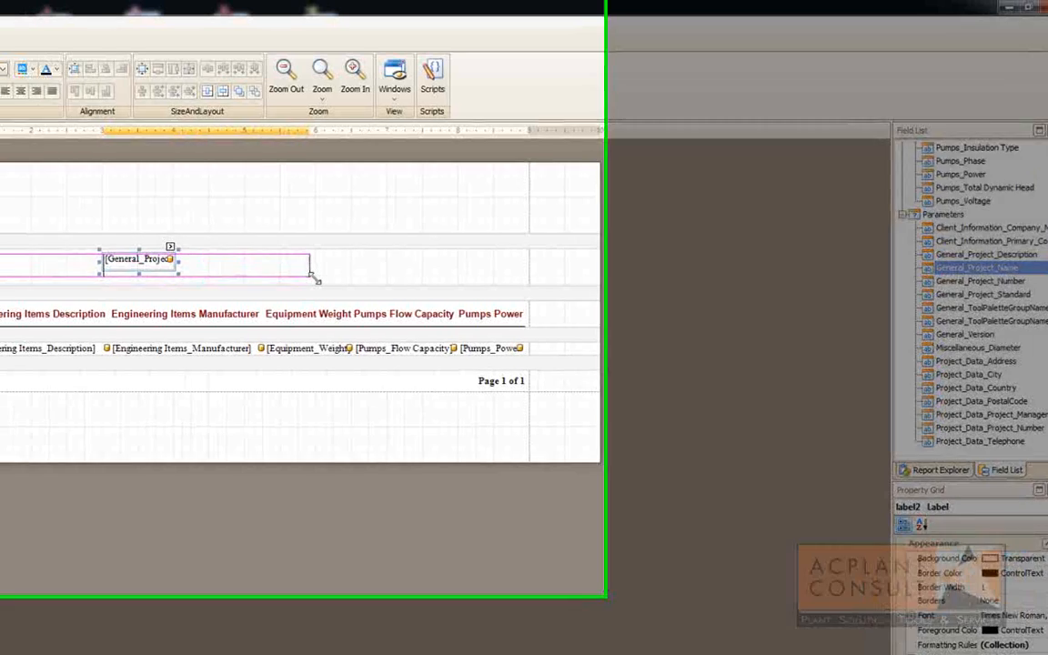
Format the project name field in Arial at size 14.
click(389, 76)
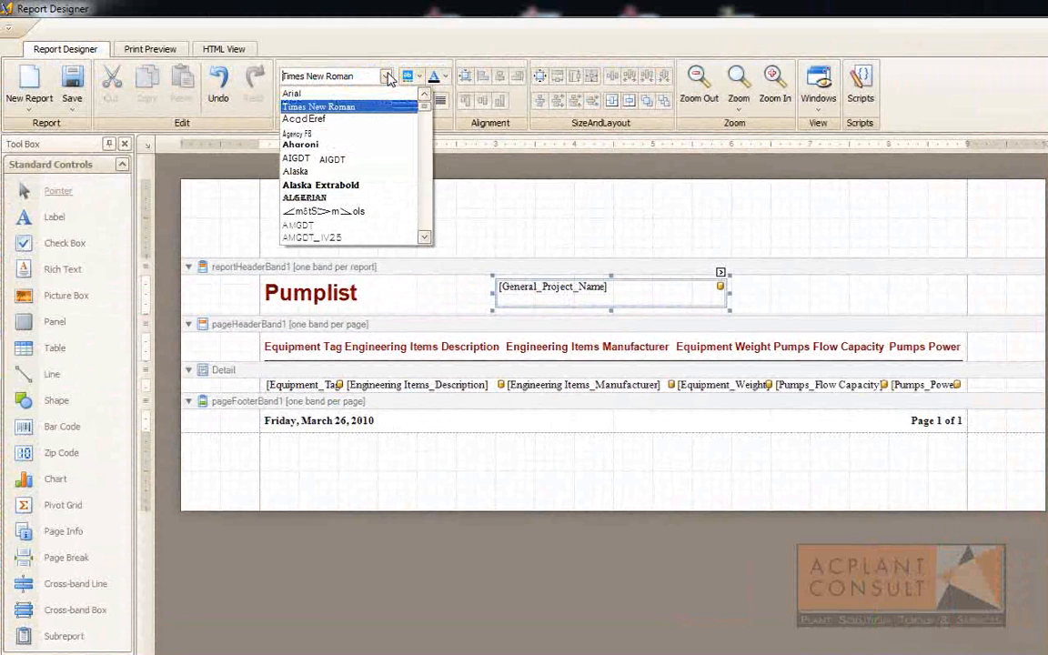
click(291, 94)
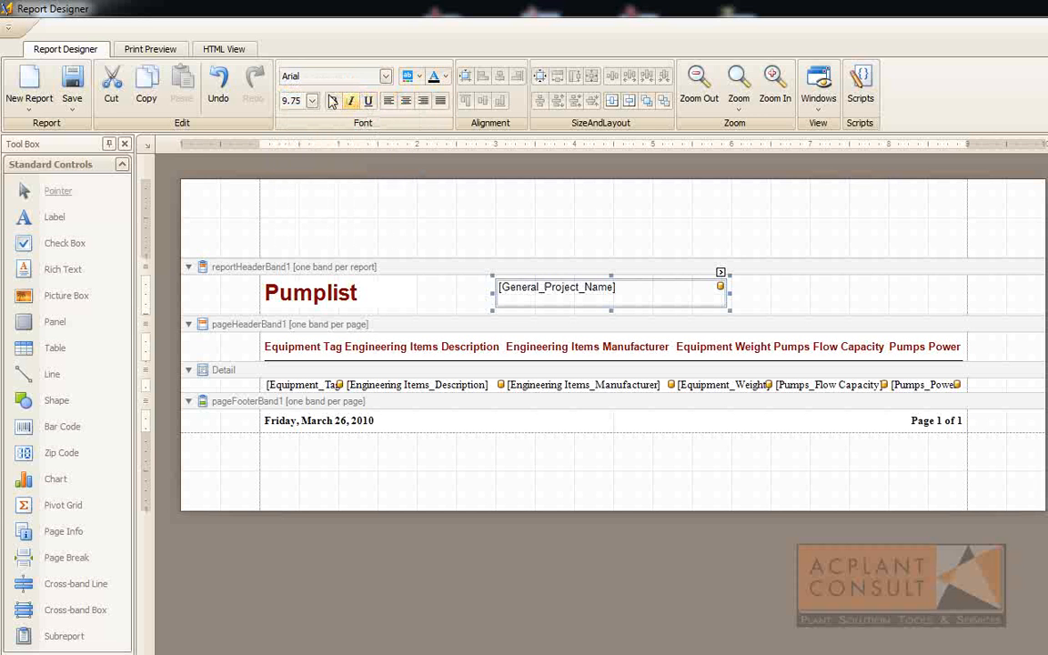
click(313, 100)
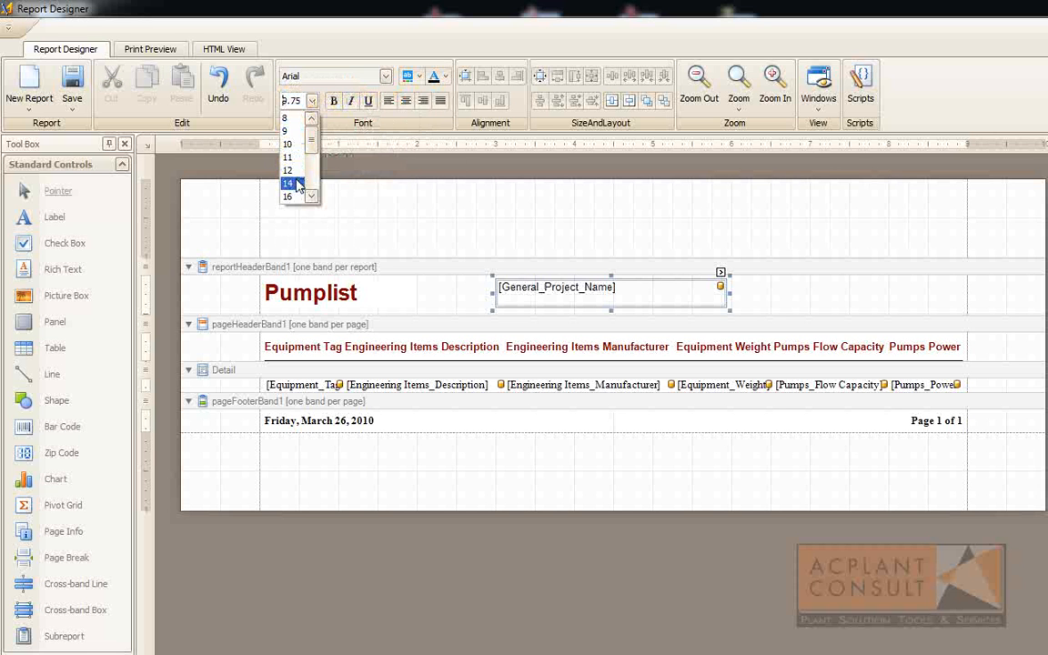
click(288, 182)
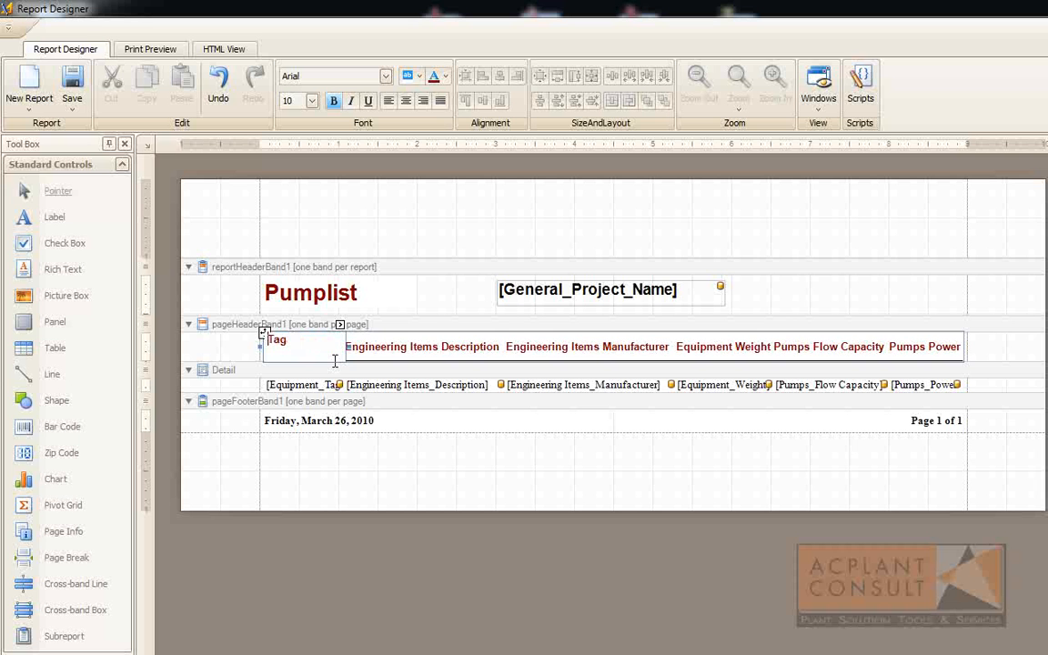
Retype the page header labels as Tag, Description, Manufacturer, Weight, Flow Capacity and Power.
click(426, 345)
text(Description)
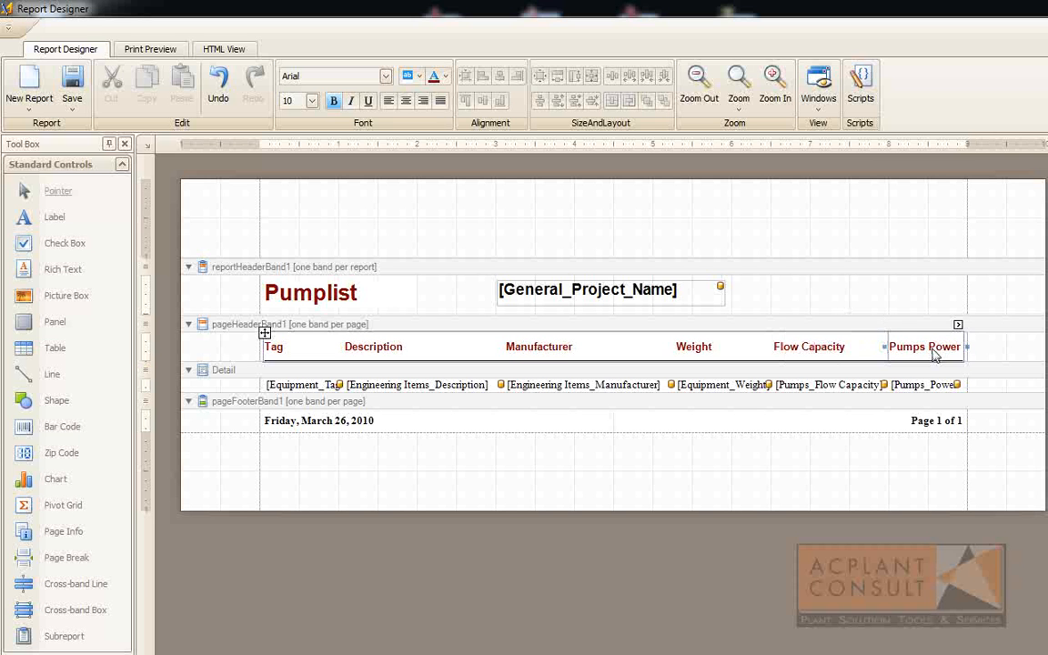
double_click(924, 346)
text(Power)
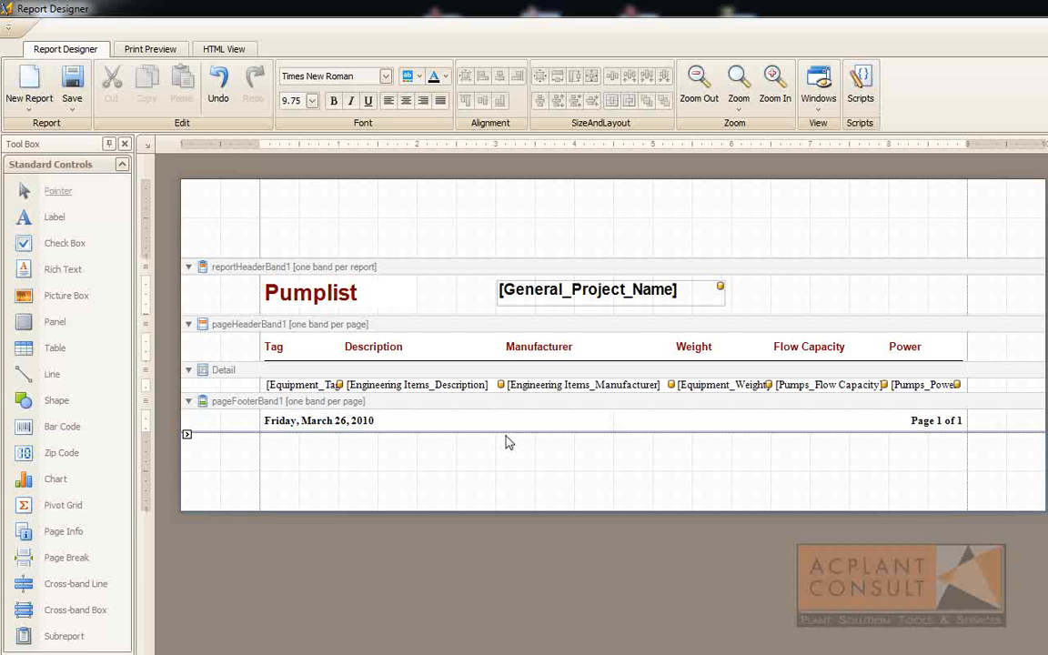
mouse_move(393, 295)
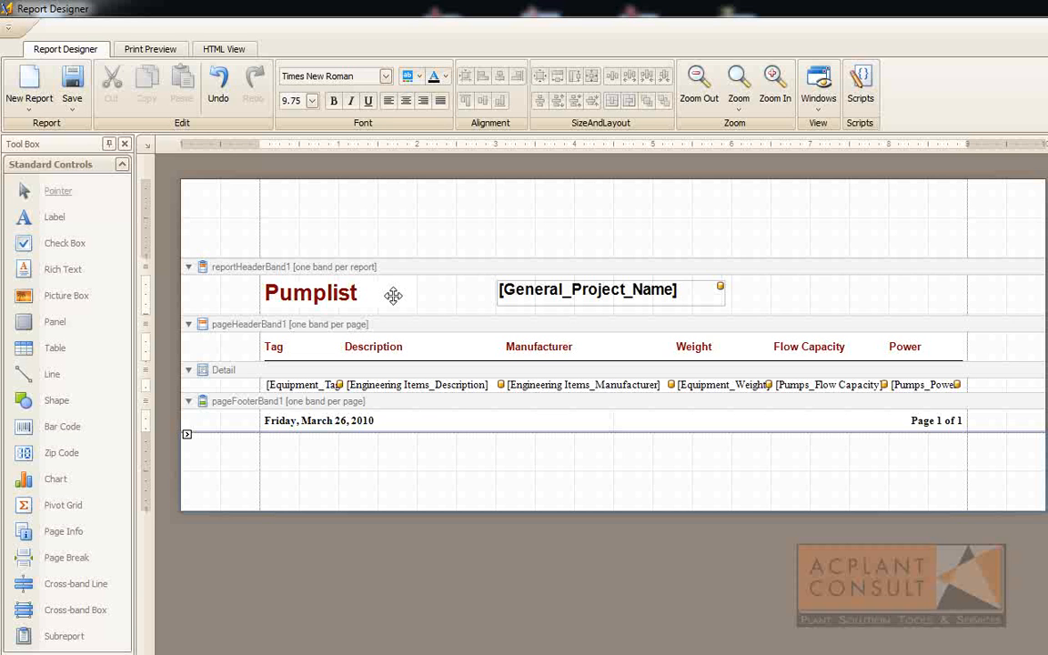
Check the Pumplist report in Print Preview with 3D Demo 1, then return to the designer.
click(149, 47)
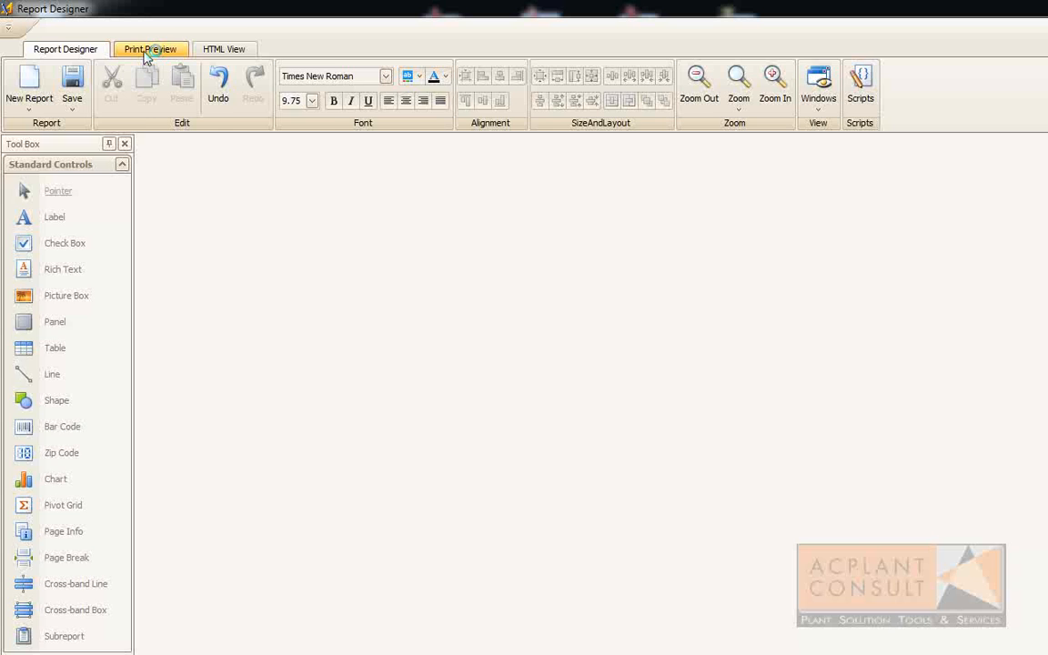
click(151, 48)
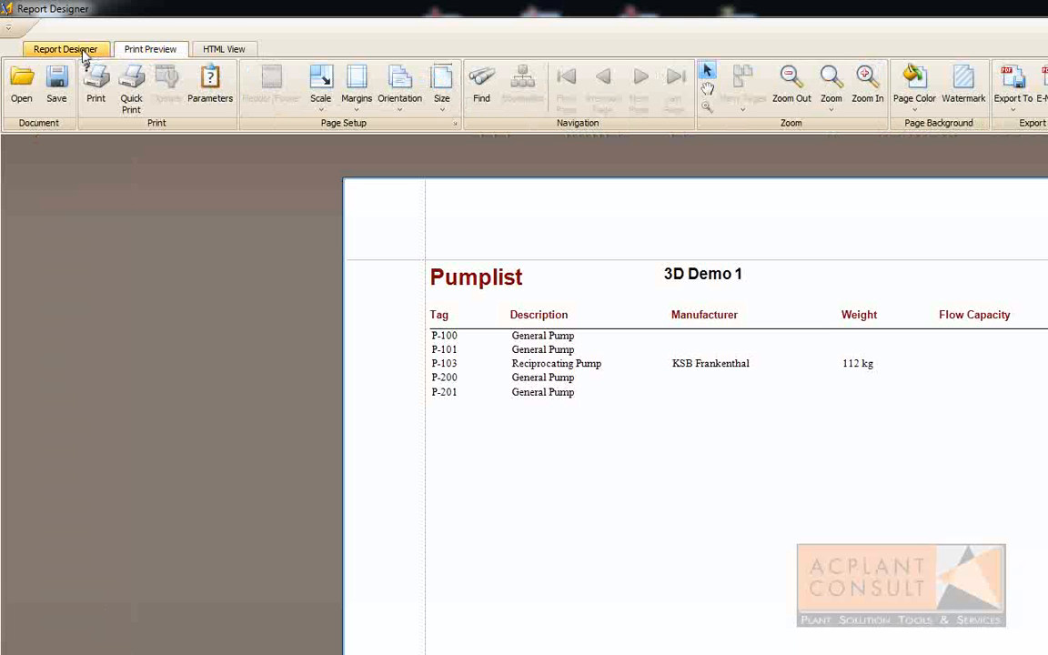
click(65, 48)
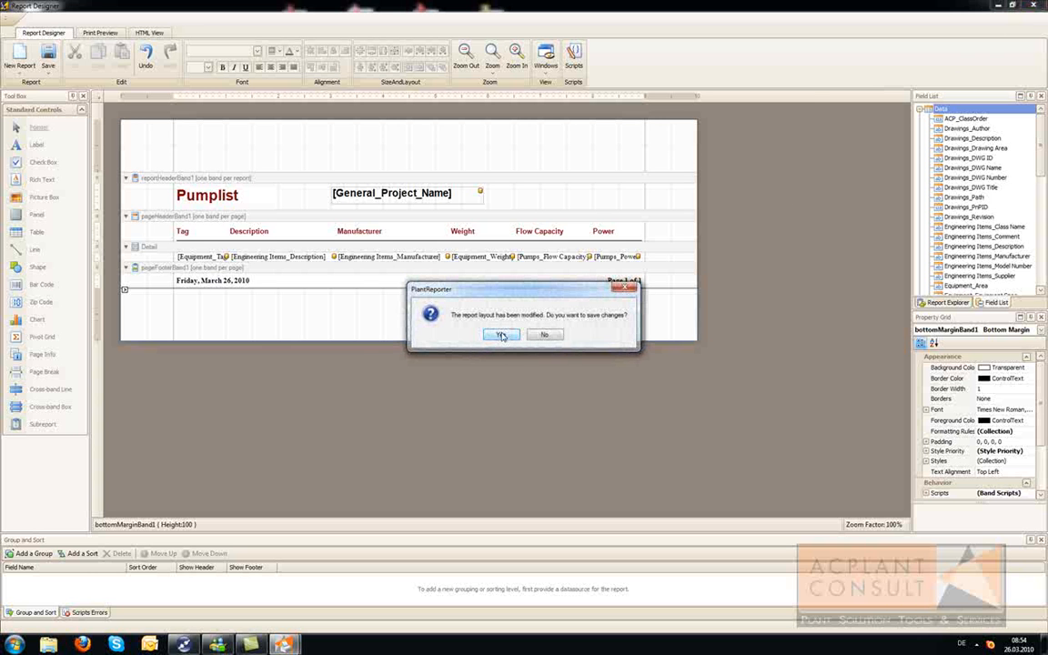
Save the layout changes and set PDF File as the Pumplist report's output target.
click(501, 335)
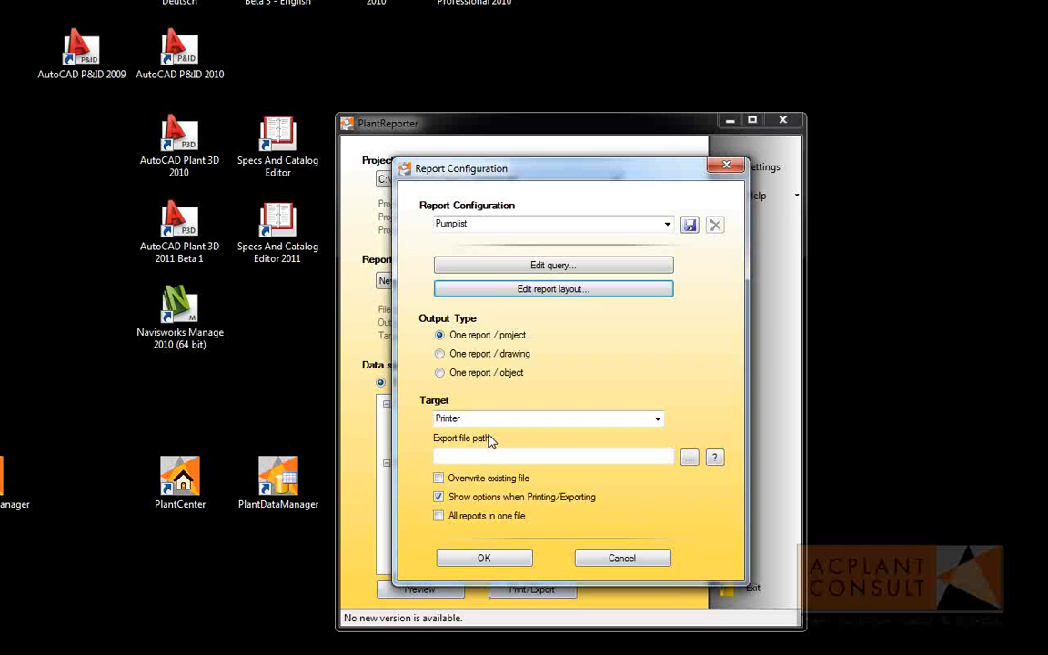
mouse_move(462, 444)
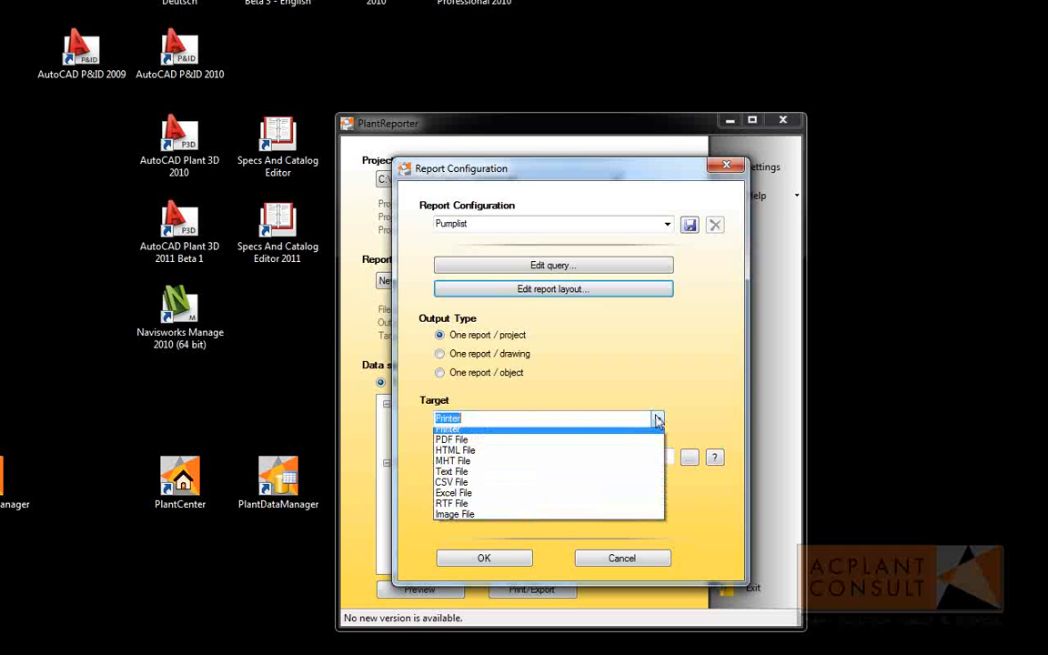
click(451, 439)
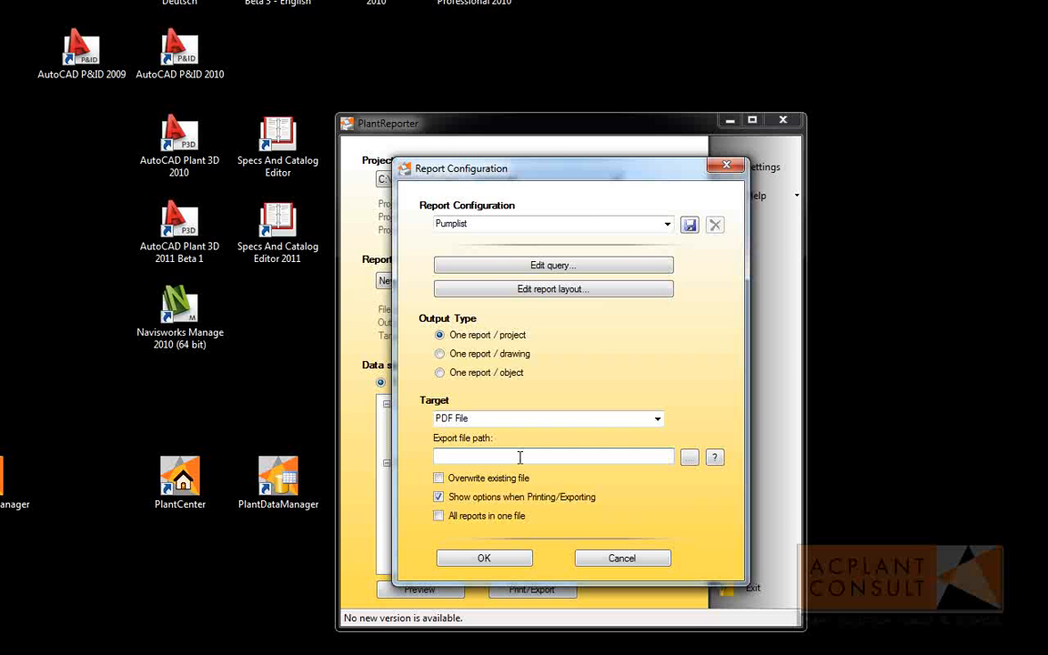
Set the export path to the Desktop with the [RCF] variable appended.
click(713, 456)
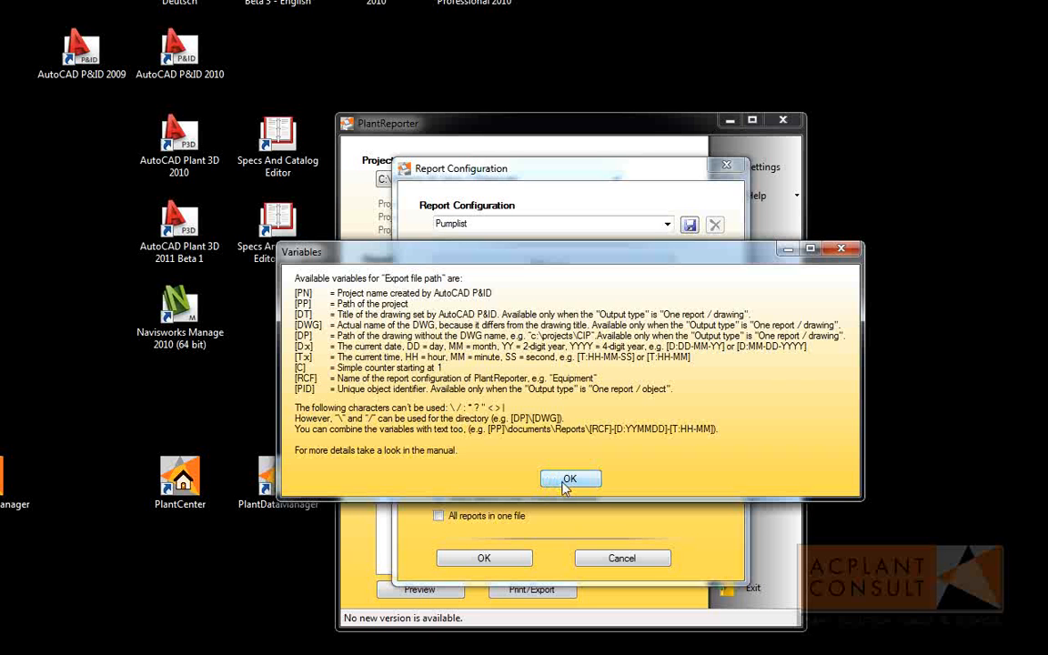
click(570, 480)
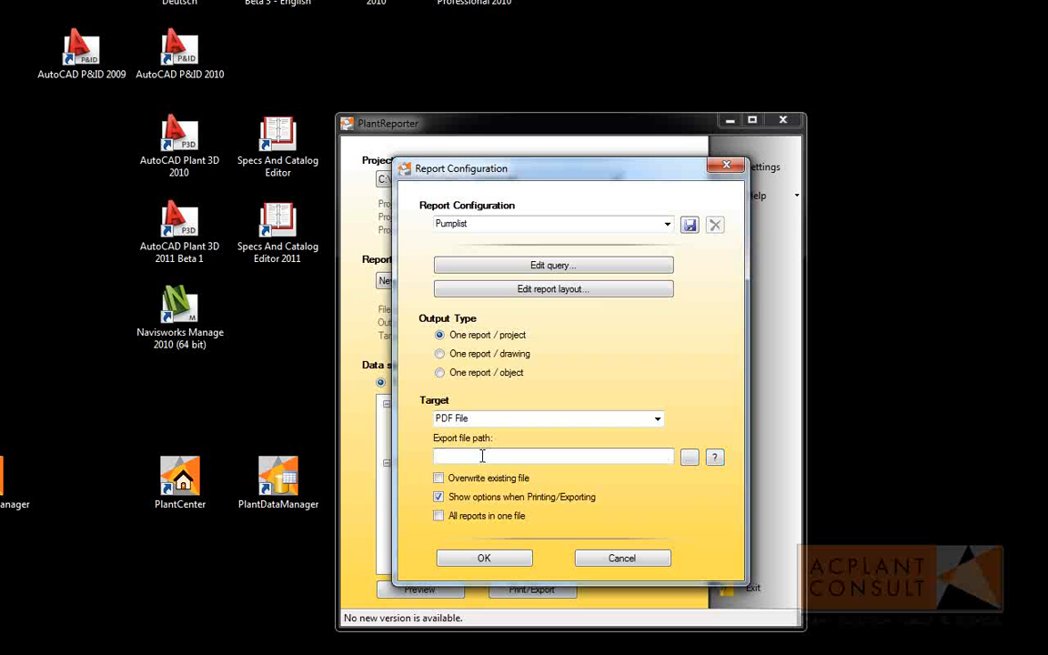
click(687, 456)
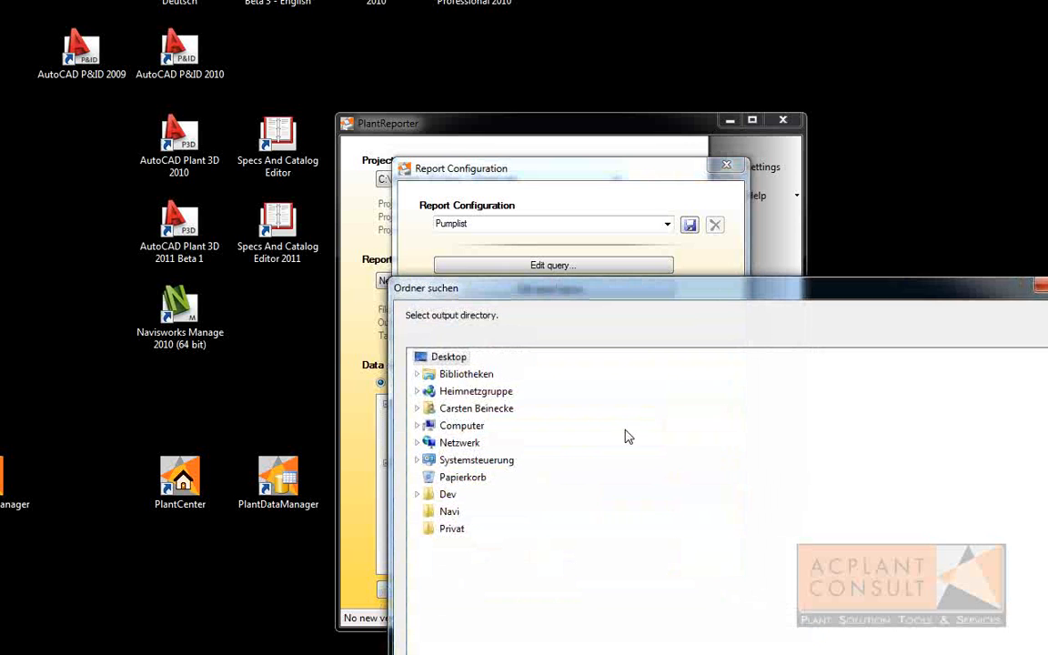
click(447, 355)
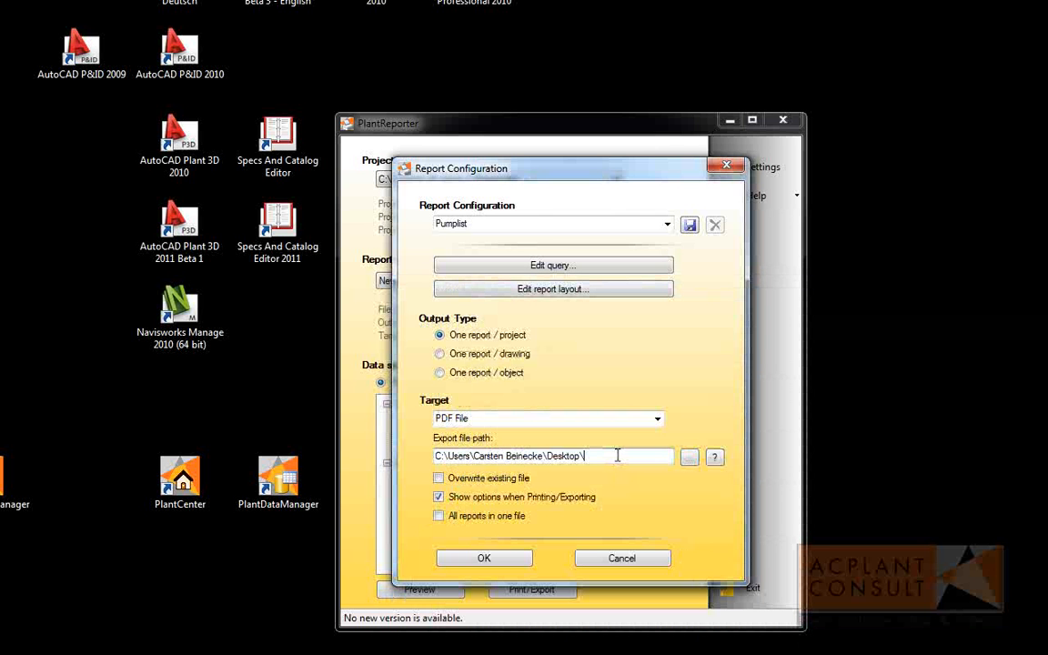
text(RCF])
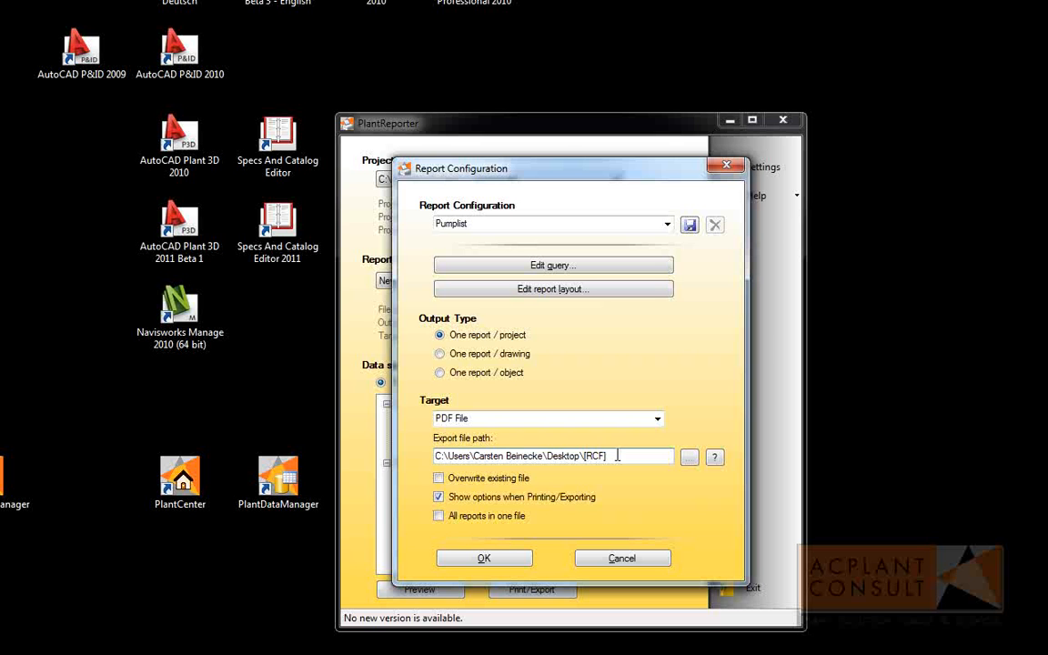
Disable Show options, export the report to Pumplist.pdf and open the resulting PDF.
click(440, 496)
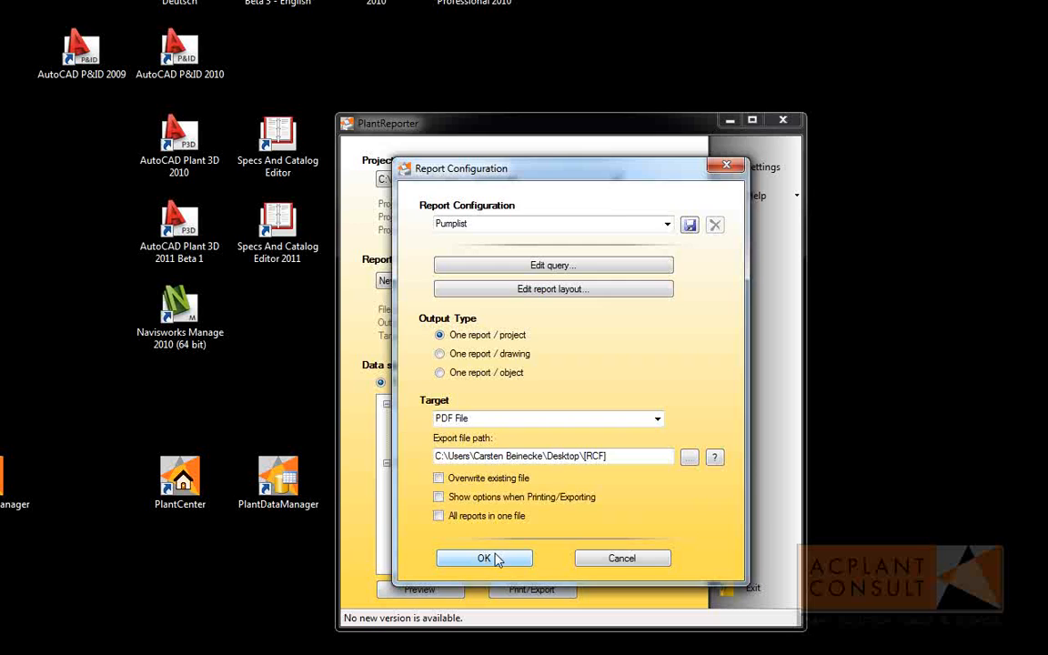
click(484, 557)
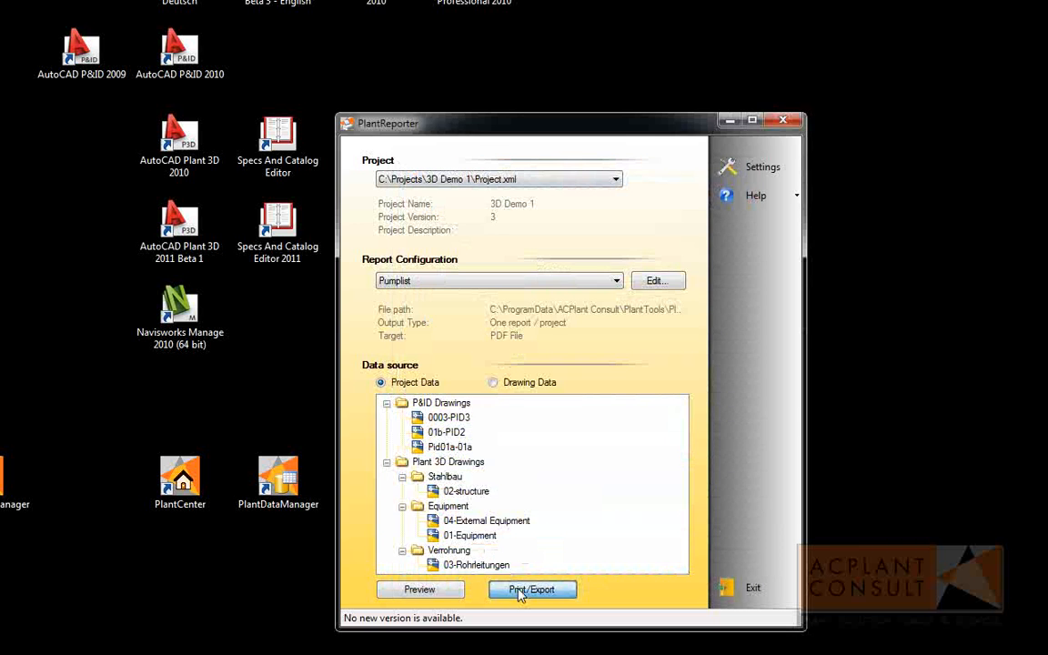
click(531, 589)
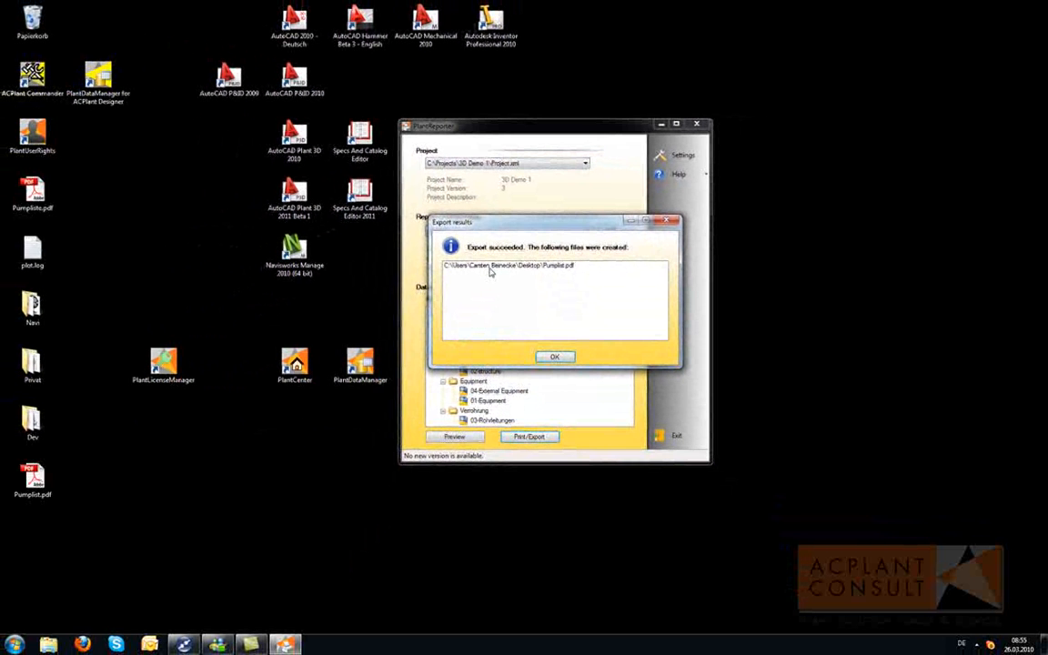
click(553, 355)
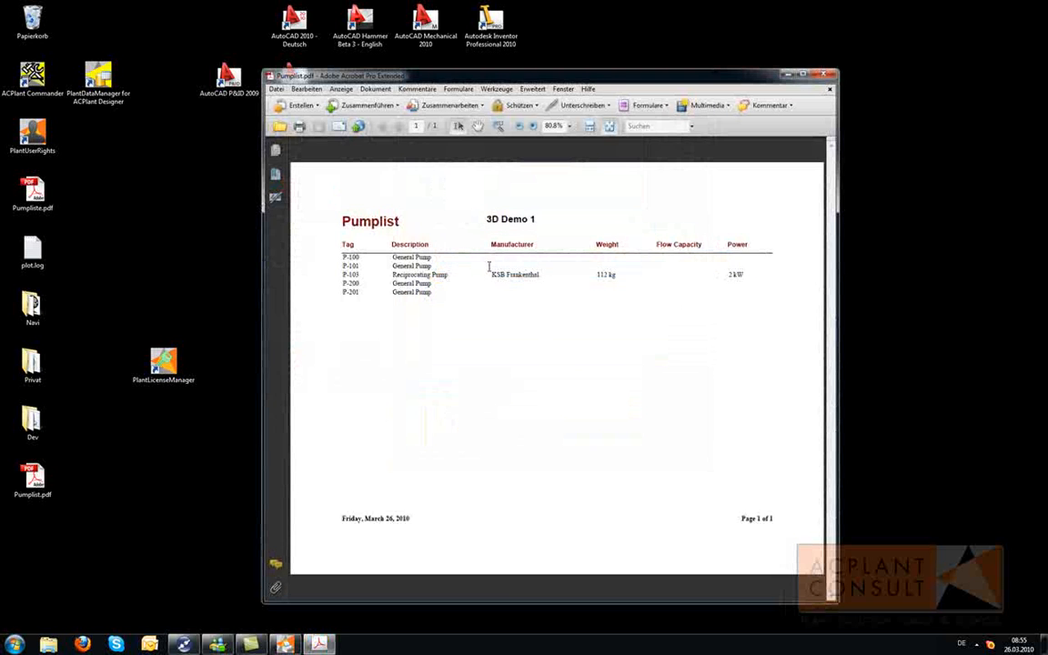